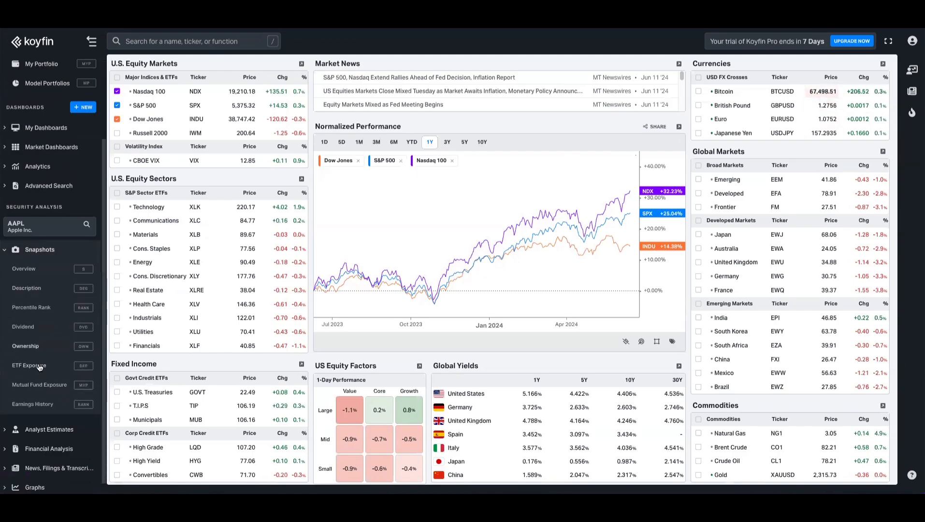
Show Apple's Percentile Rank snapshot and search for 'amzn'
{"action": "left_click", "coordinate": [31, 307]}
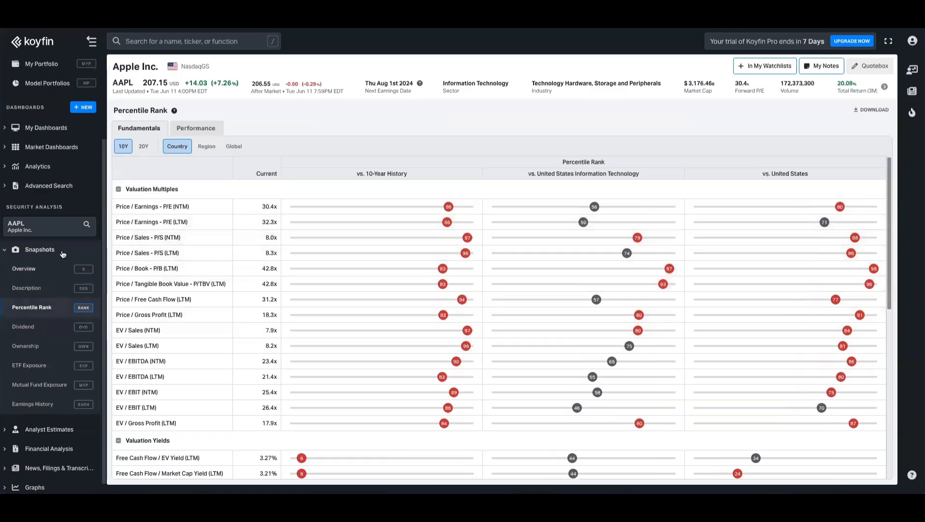
{"action": "type", "text": "amzn"}
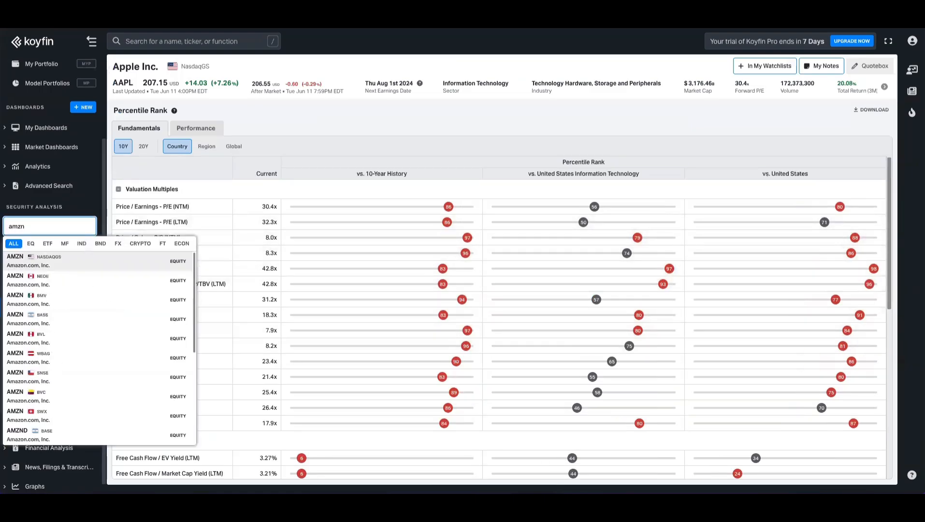
Switch to AMZN (NasdaqGS) and review its Percentile Rank table rows
{"action": "left_click", "coordinate": [29, 261]}
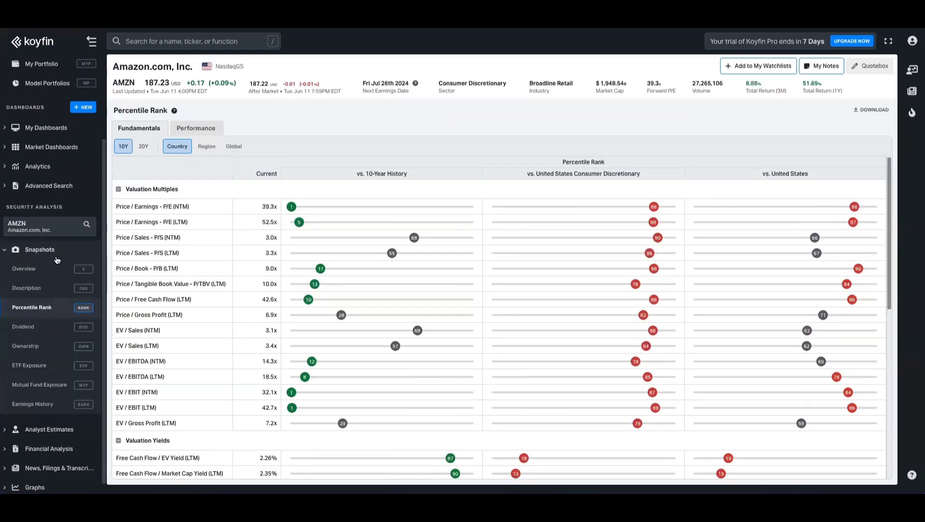
{"action": "mouse_move", "coordinate": [328, 140]}
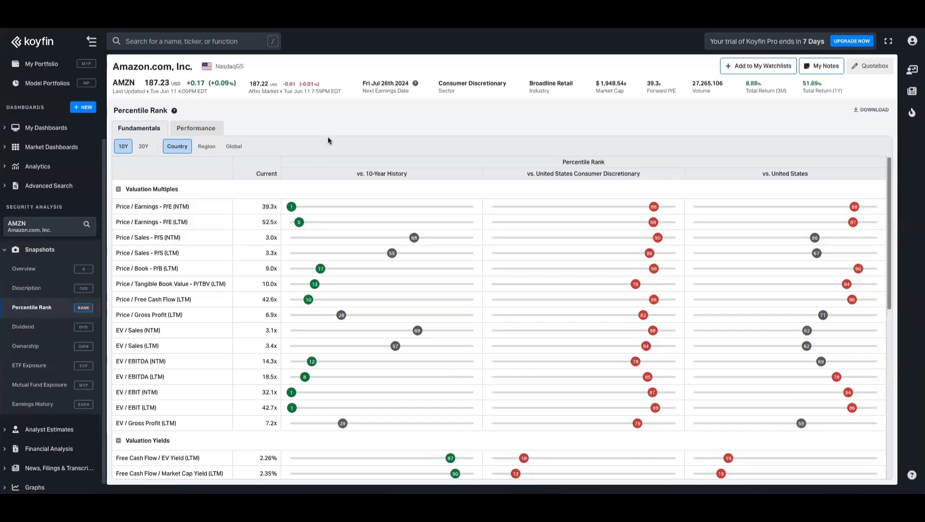
{"action": "mouse_move", "coordinate": [219, 207]}
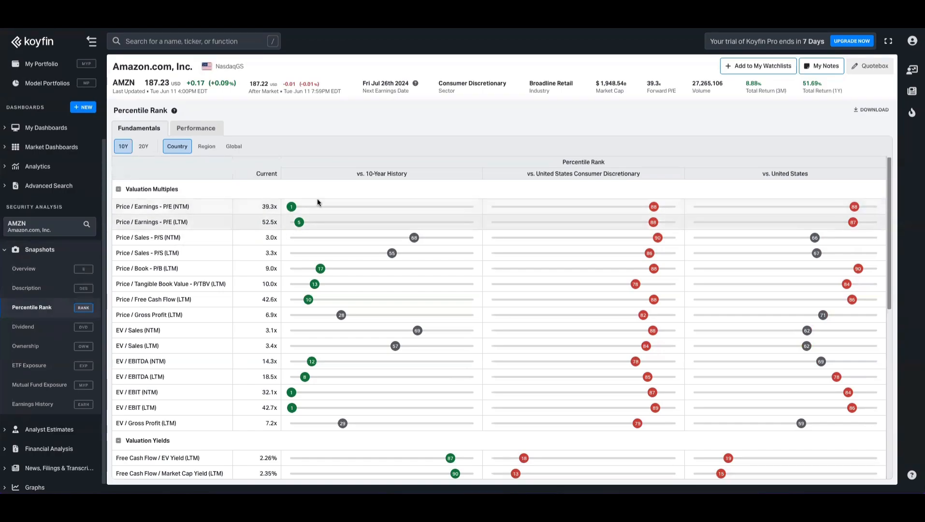
{"action": "mouse_move", "coordinate": [197, 173]}
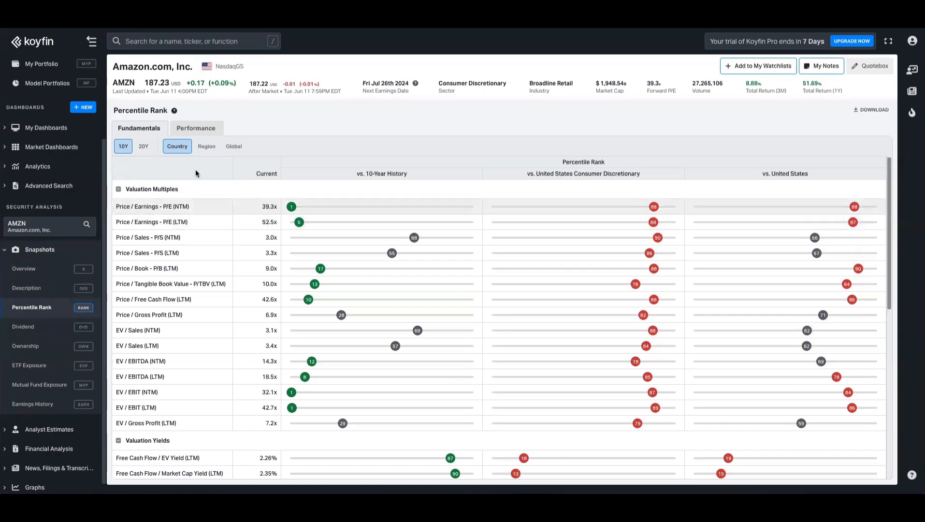
{"action": "mouse_move", "coordinate": [143, 147]}
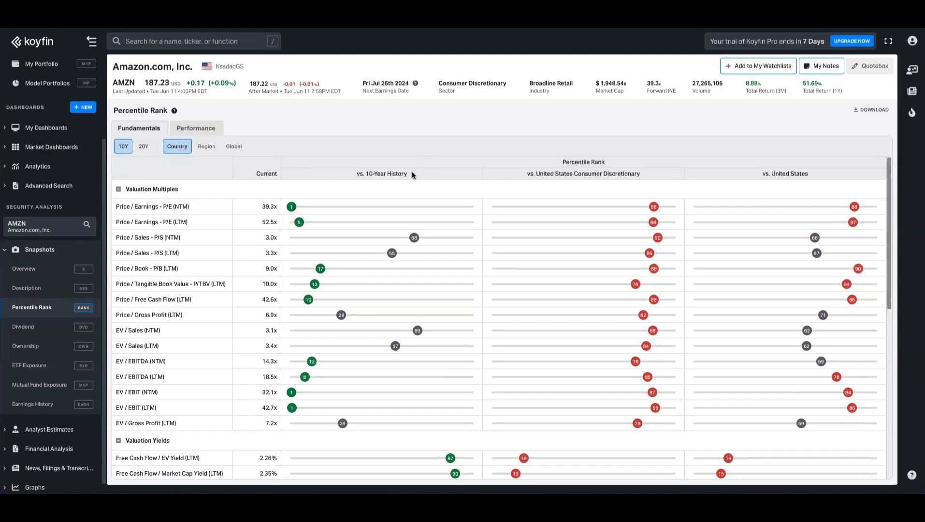
{"action": "mouse_move", "coordinate": [663, 182]}
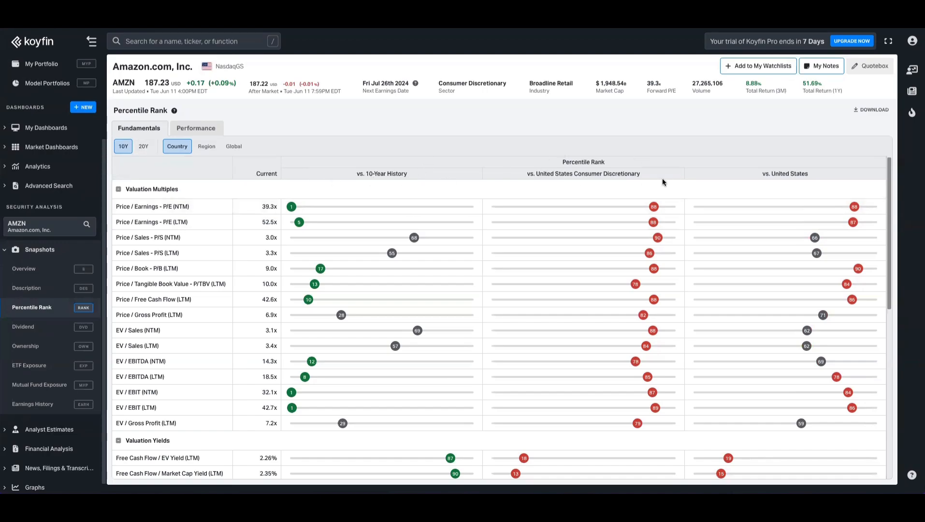
{"action": "mouse_move", "coordinate": [800, 170]}
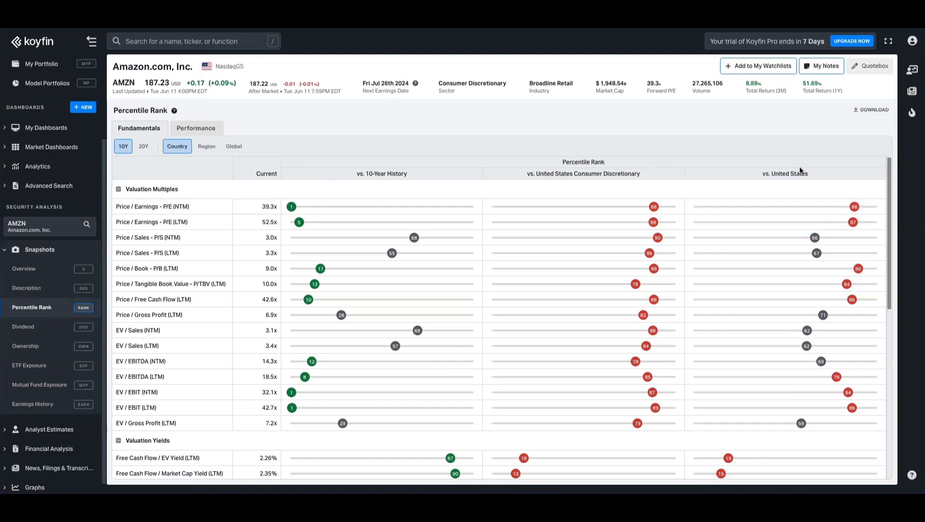
{"action": "scroll", "scroll_direction": "down", "scroll_amount": 3}
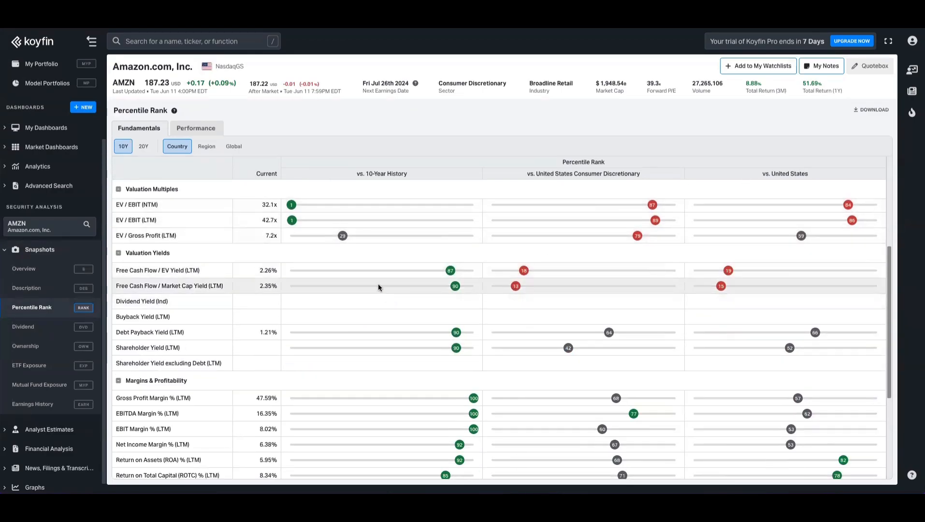
{"action": "scroll", "scroll_direction": "down", "scroll_amount": 3}
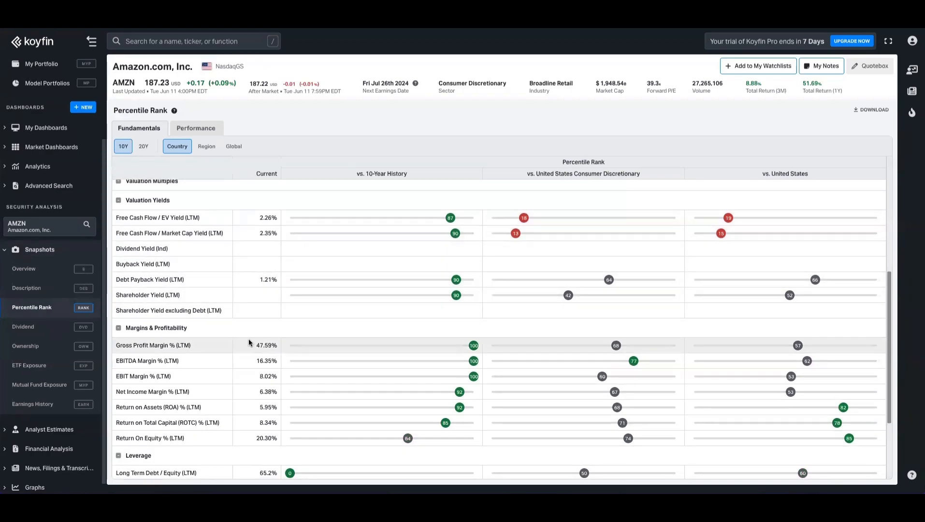
{"action": "mouse_move", "coordinate": [417, 355]}
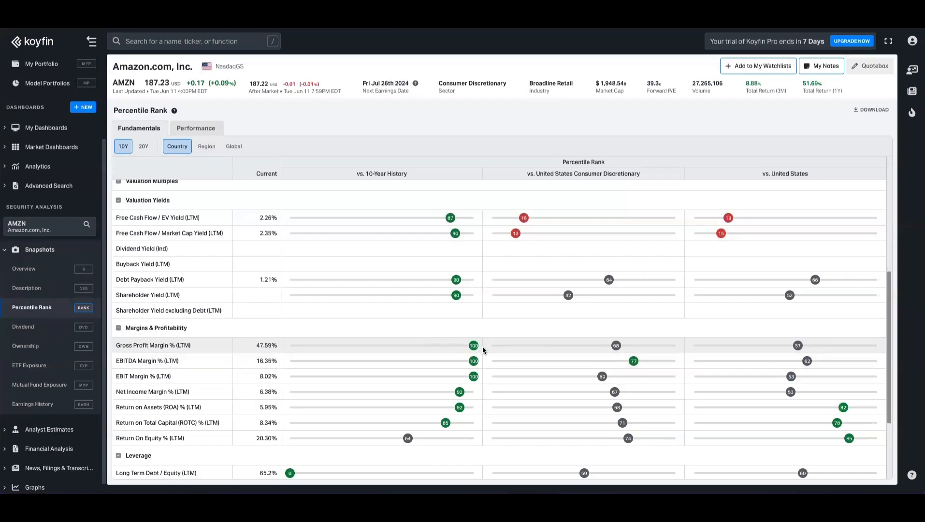
{"action": "mouse_move", "coordinate": [479, 379]}
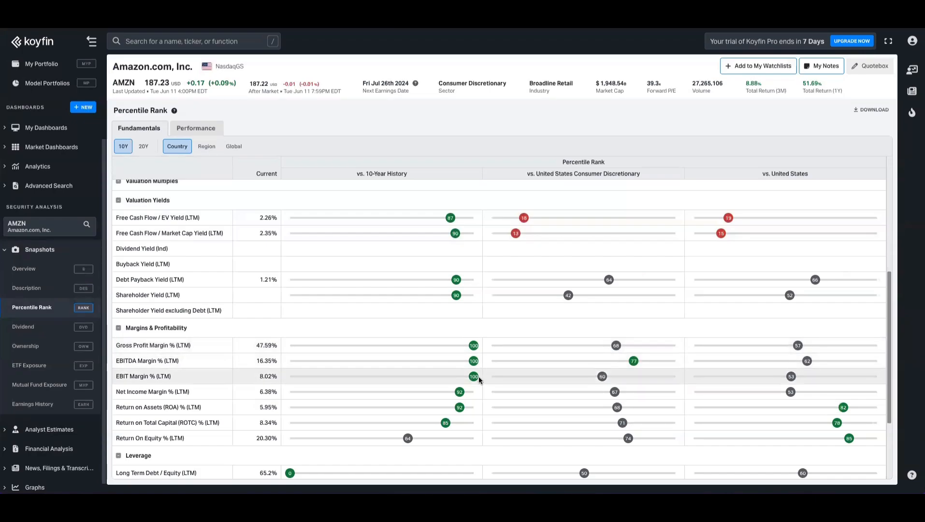
{"action": "mouse_move", "coordinate": [473, 390]}
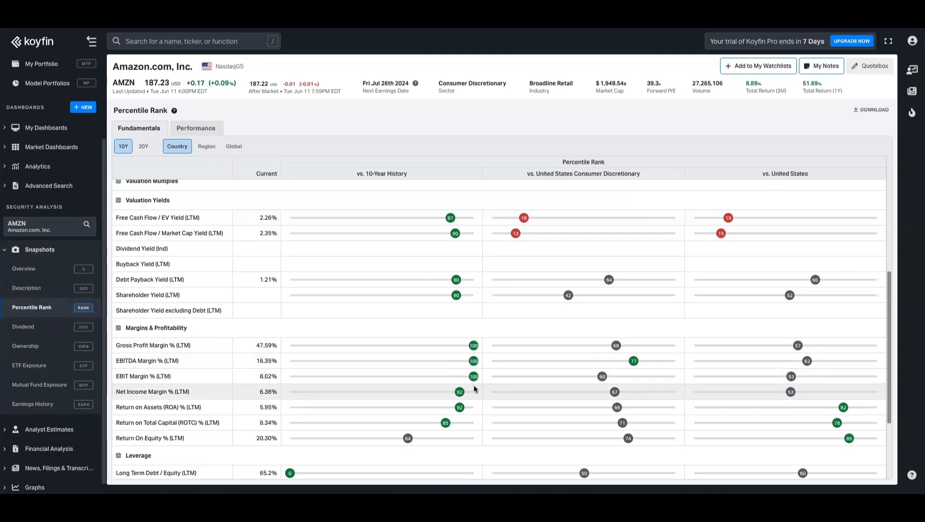
{"action": "scroll", "scroll_direction": "up", "scroll_amount": 3}
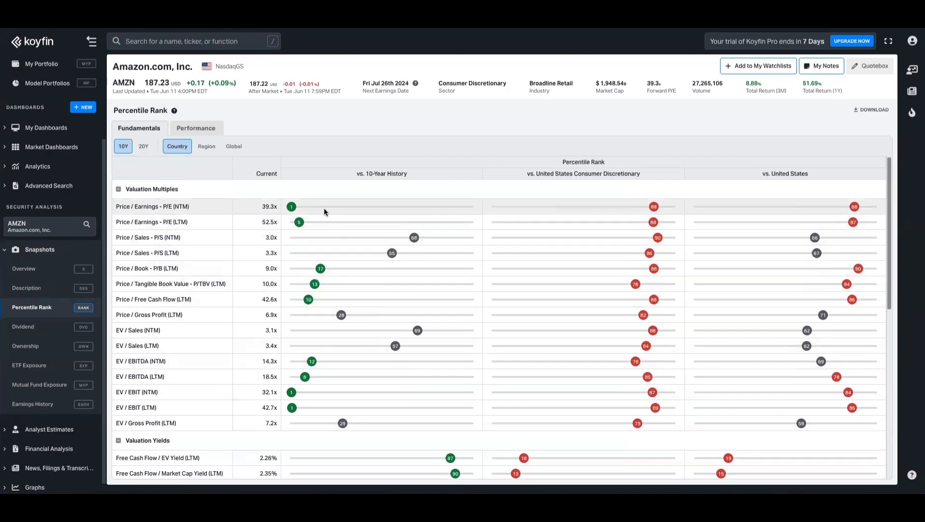
{"action": "mouse_move", "coordinate": [331, 347]}
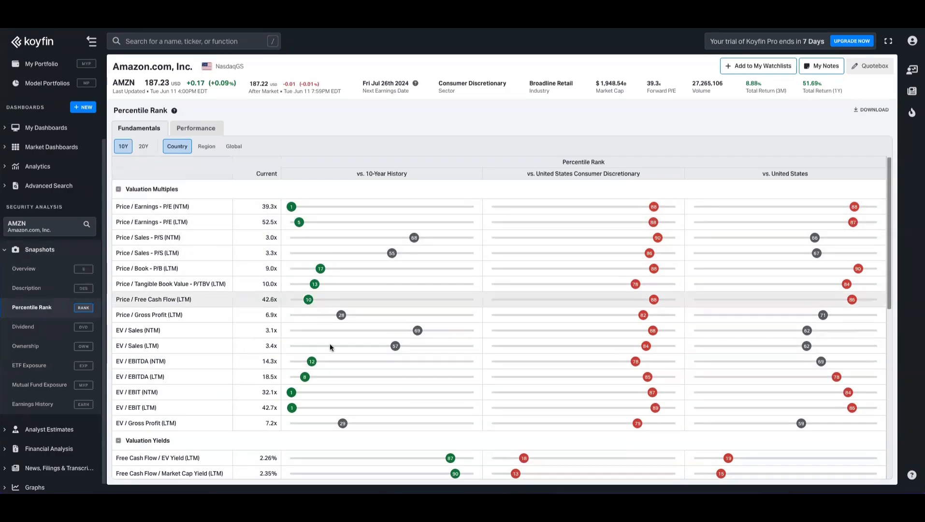
{"action": "mouse_move", "coordinate": [348, 327]}
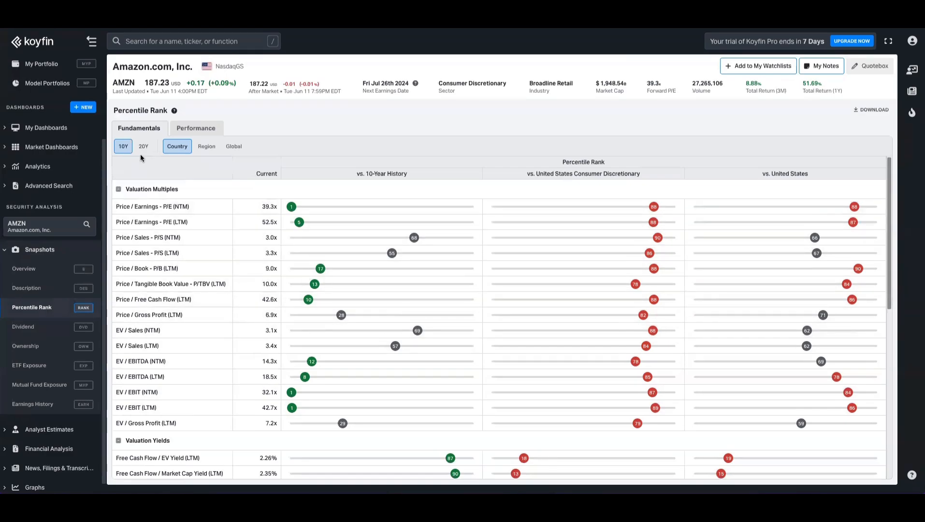
Rank Amazon against its 20Y history and review the updated table
{"action": "left_click", "coordinate": [142, 146]}
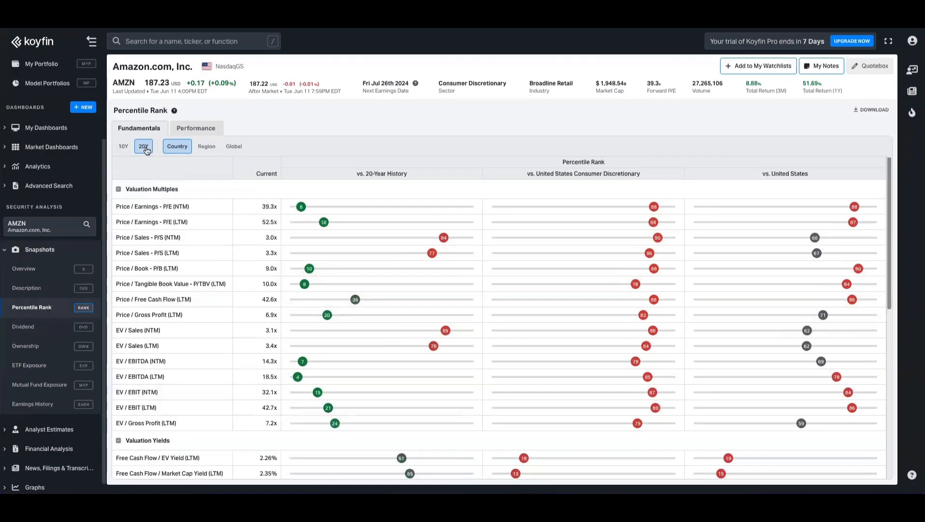
{"action": "scroll", "scroll_direction": "down", "scroll_amount": 3}
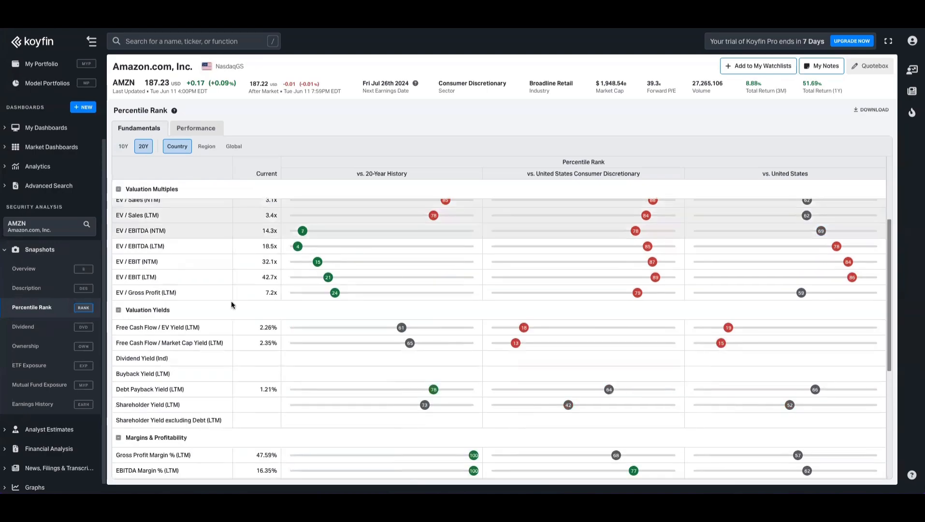
{"action": "scroll", "scroll_direction": "down", "scroll_amount": 3}
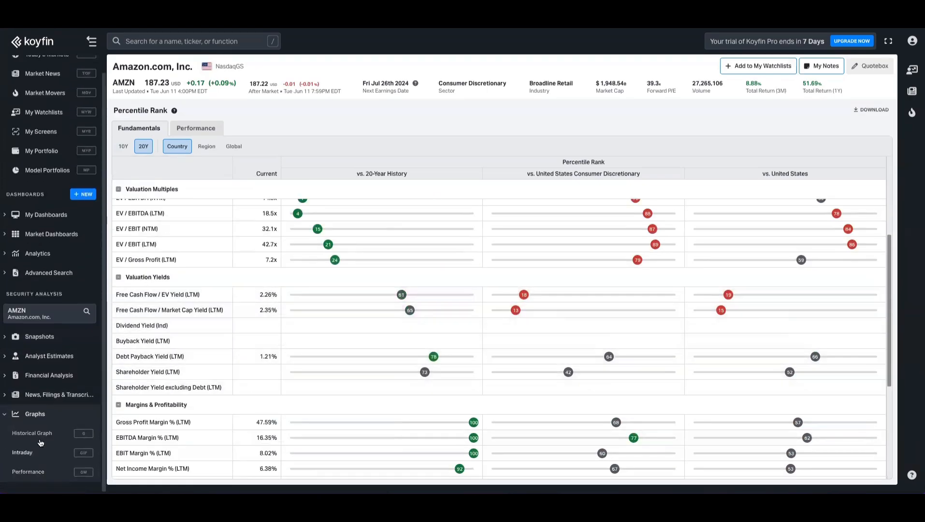
Apply the Valuation vs Mean historical graph template and hide EV / Gross Profit (LTM)
{"action": "left_click", "coordinate": [32, 433]}
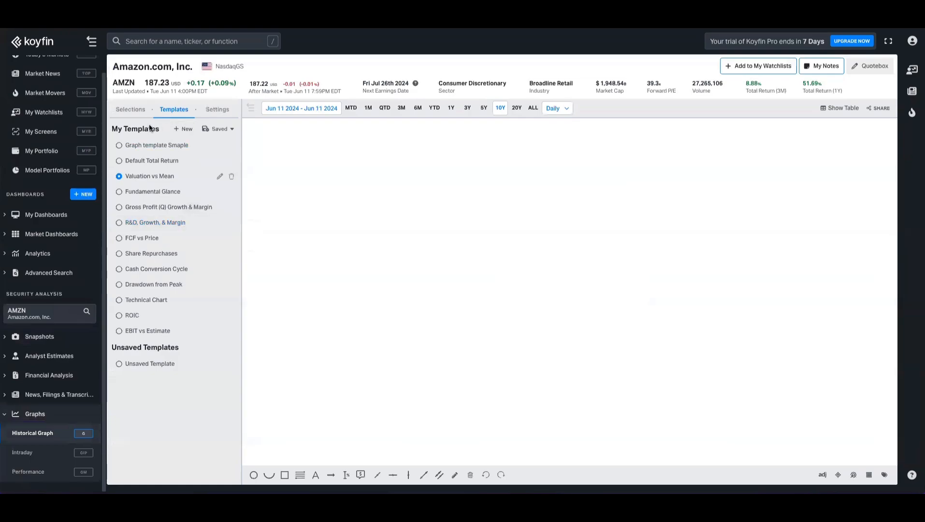
{"action": "left_click", "coordinate": [149, 176]}
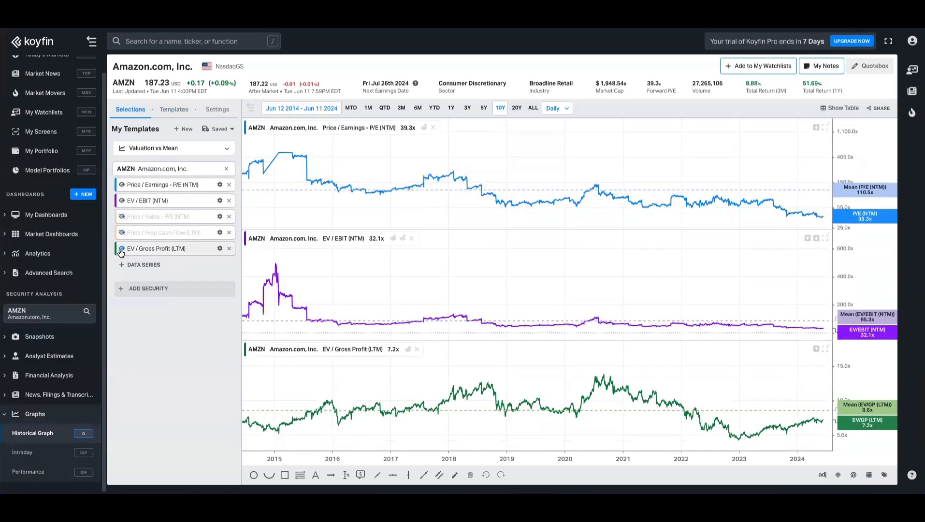
{"action": "left_click", "coordinate": [121, 249]}
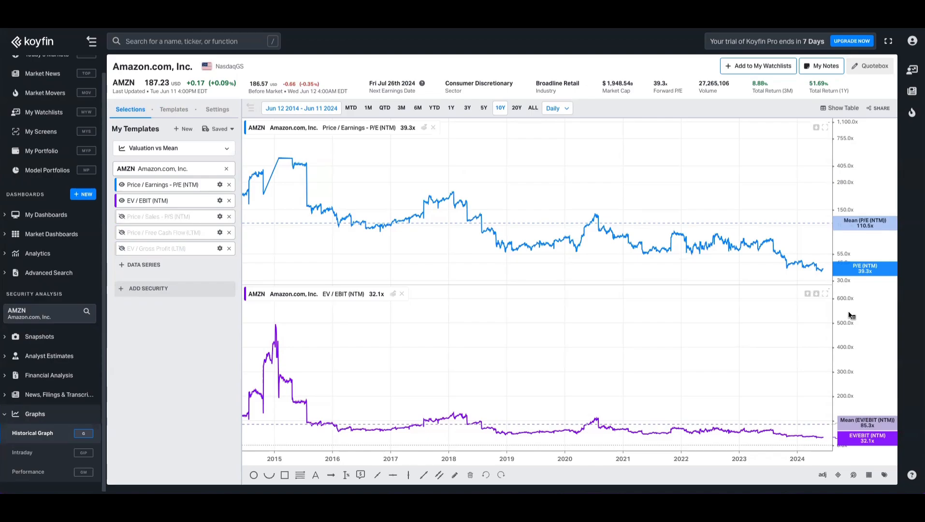
{"action": "mouse_move", "coordinate": [382, 303]}
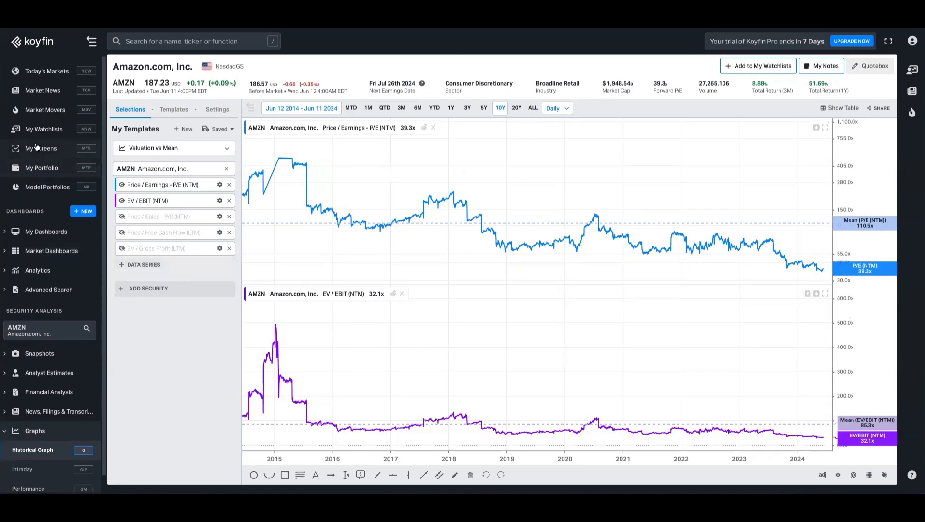
Start a new screen from My Screens
{"action": "left_click", "coordinate": [41, 148]}
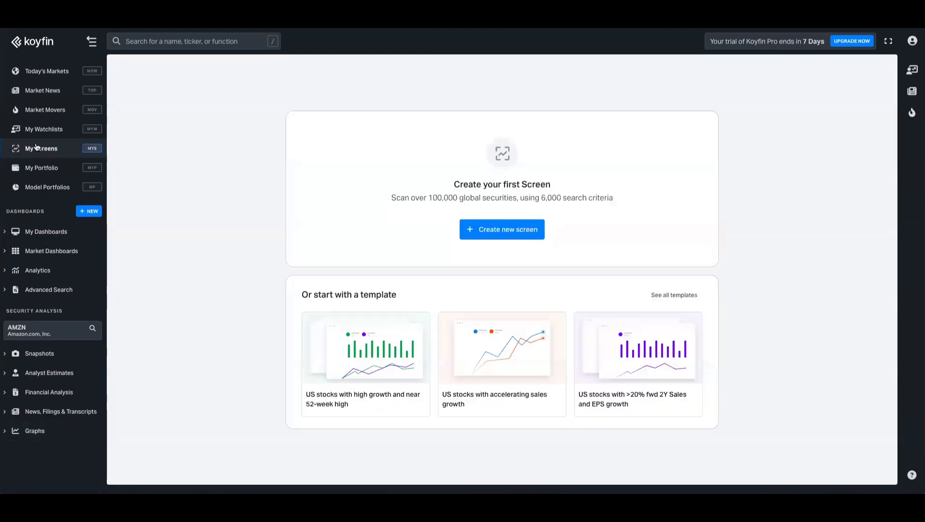
{"action": "left_click", "coordinate": [502, 230]}
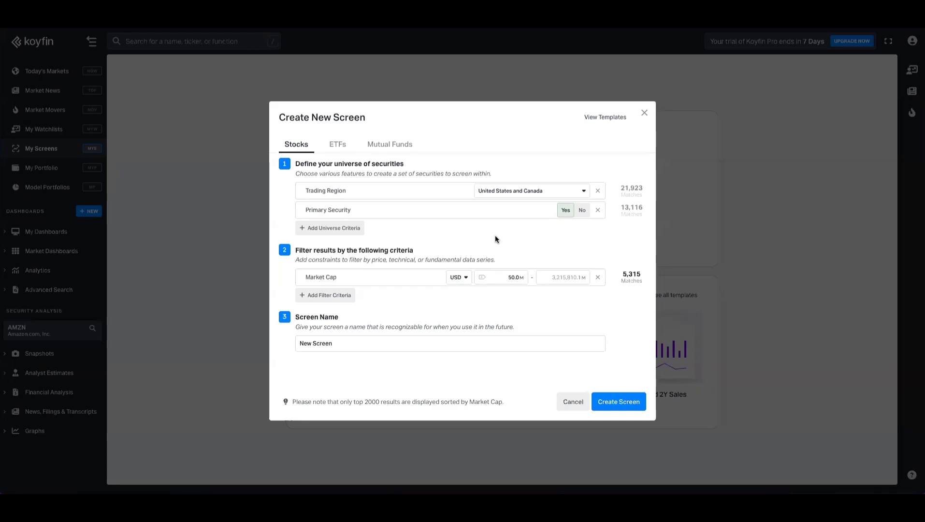
{"action": "mouse_move", "coordinate": [476, 231]}
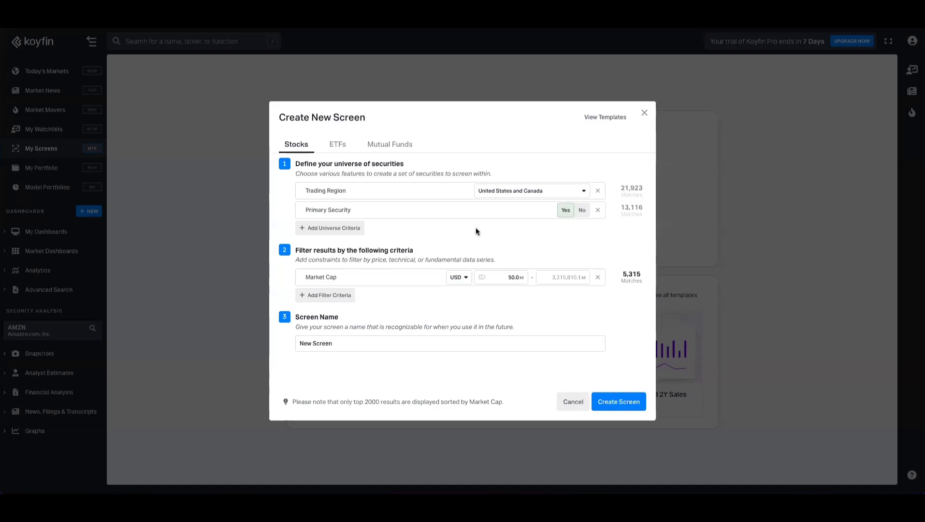
Add Europe to the Trading Region and list universe criteria options
{"action": "left_click", "coordinate": [530, 190]}
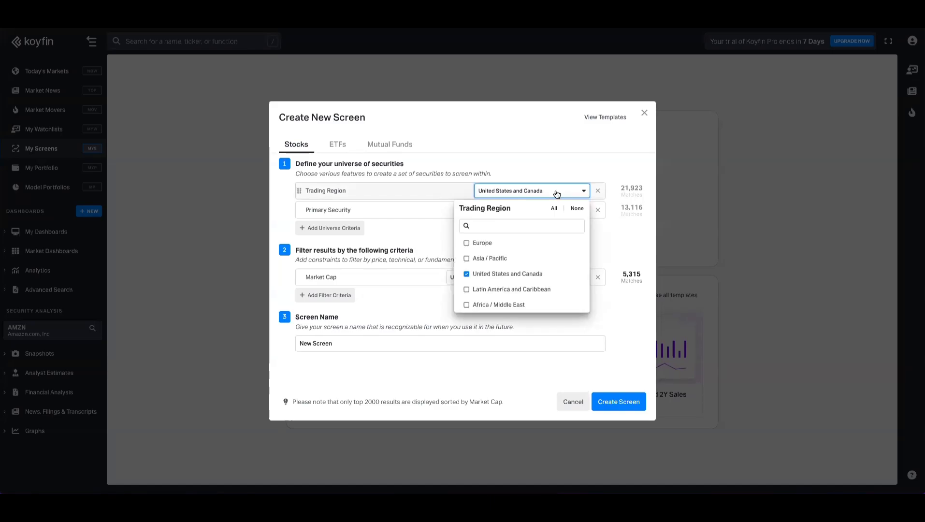
{"action": "left_click", "coordinate": [466, 242]}
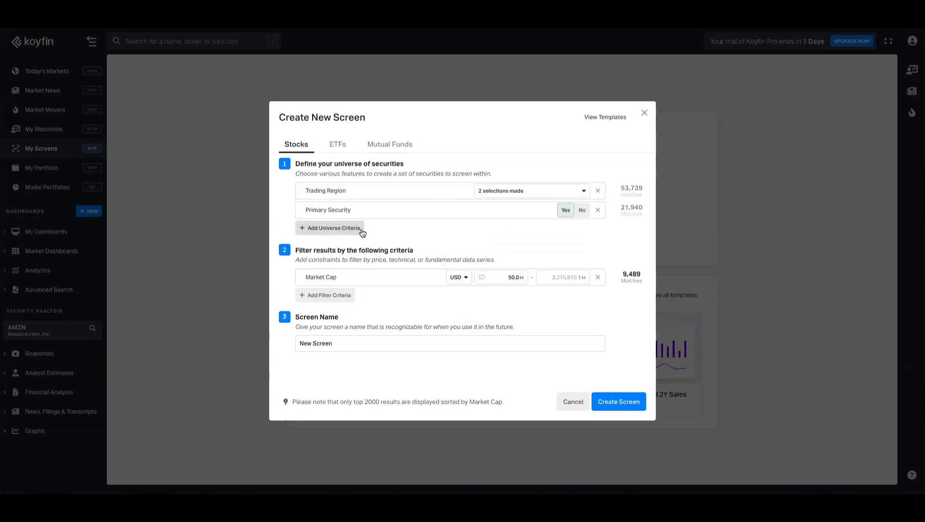
{"action": "left_click", "coordinate": [331, 228]}
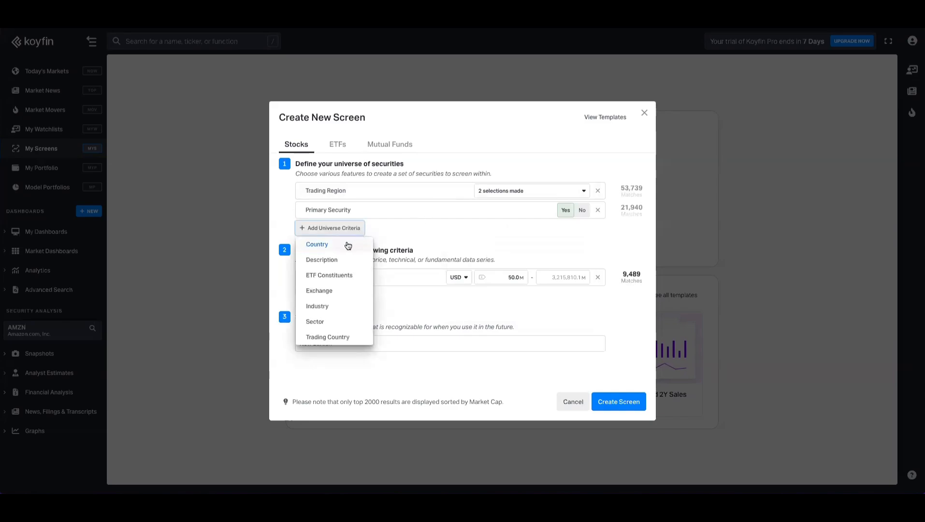
{"action": "mouse_move", "coordinate": [343, 268]}
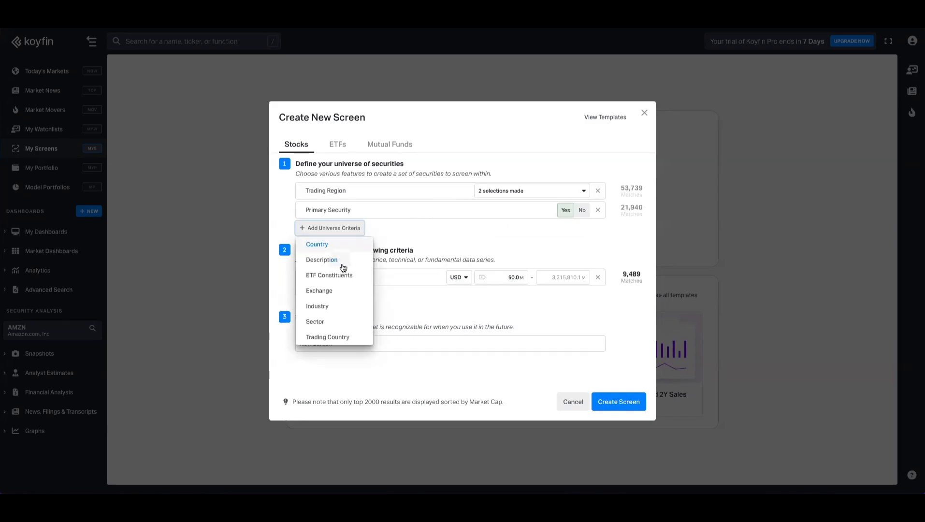
{"action": "mouse_move", "coordinate": [413, 246]}
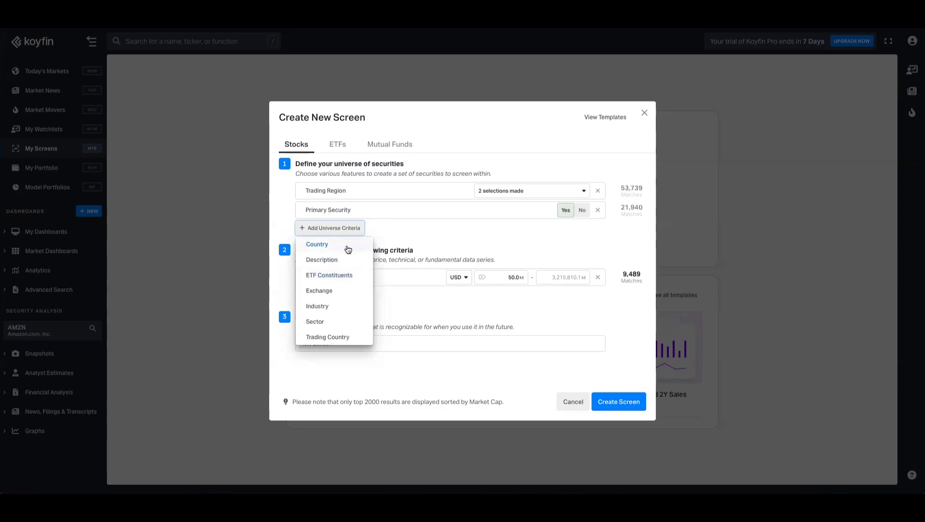
Add a Country universe criterion and select three countries
{"action": "left_click", "coordinate": [316, 244]}
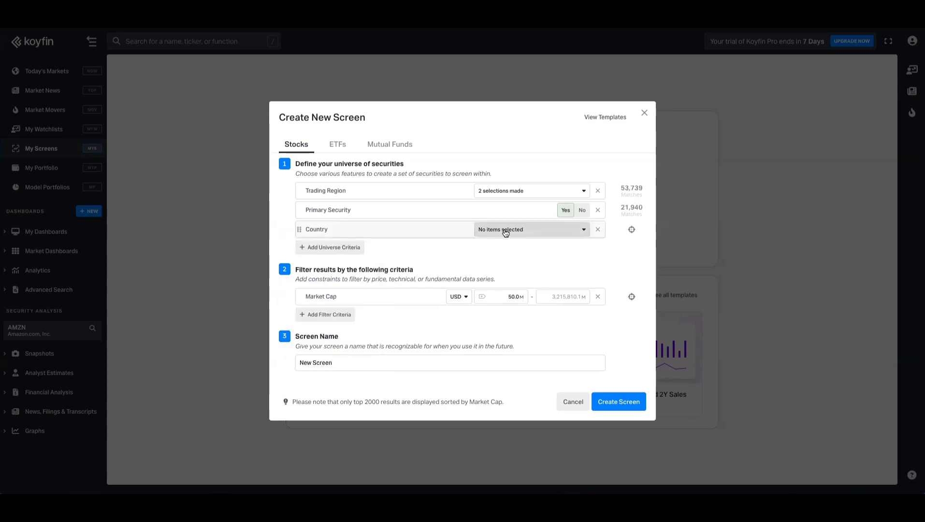
{"action": "left_click", "coordinate": [529, 230]}
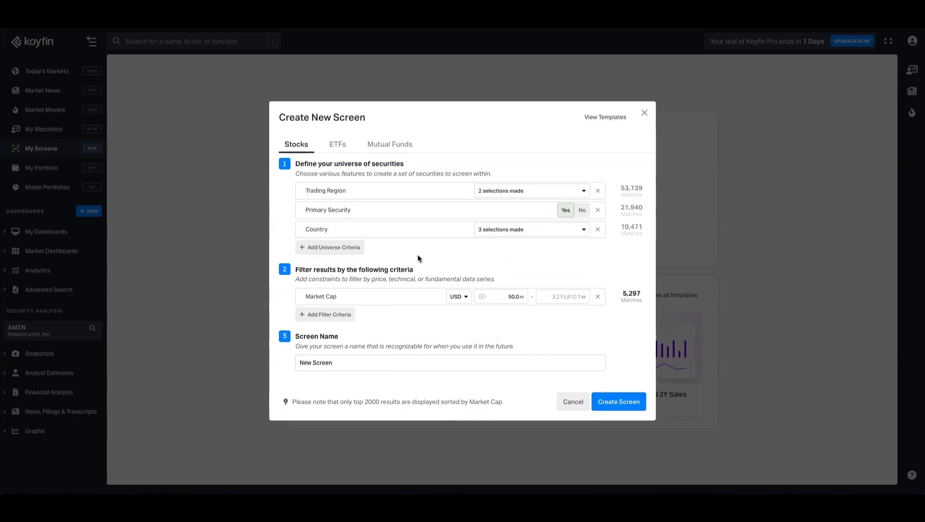
{"action": "mouse_move", "coordinate": [665, 243]}
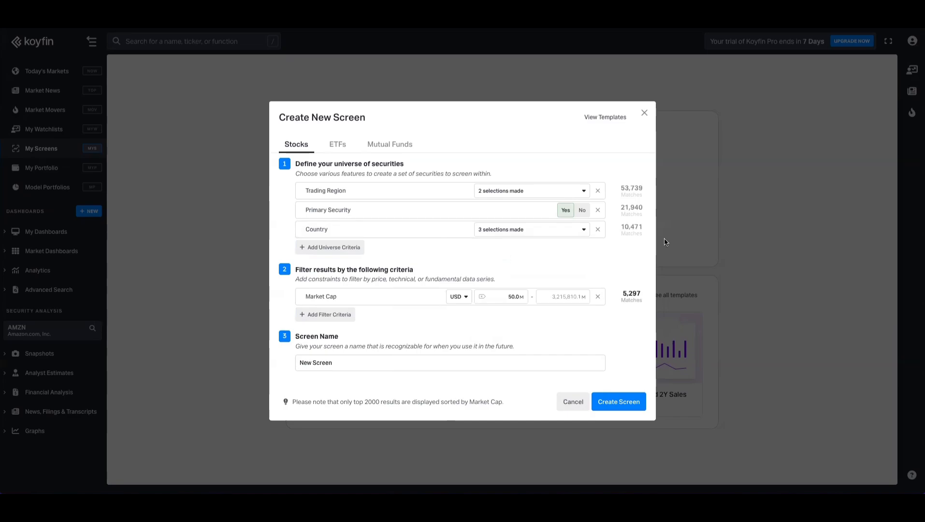
{"action": "mouse_move", "coordinate": [442, 266]}
{"action": "type", "text": "1,000"}
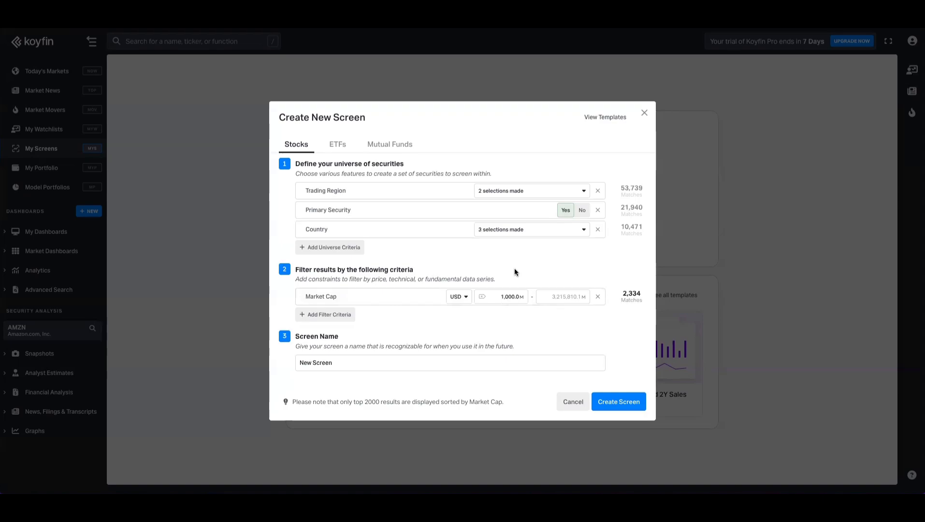
Set the Market Cap minimum to 1,000M and list filter criteria
{"action": "left_click", "coordinate": [325, 314]}
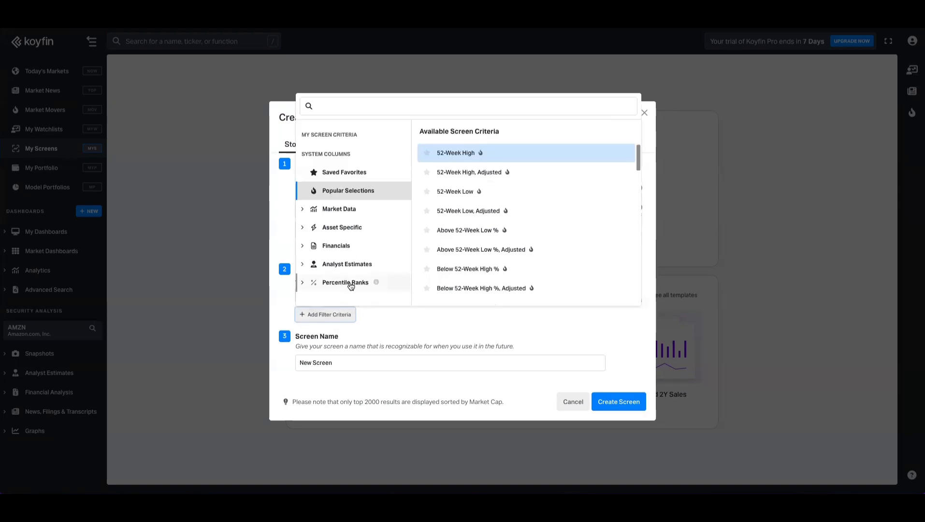
Add an EV / EBIT NTM 10-Year History Rank filter from Percentile Ranks > Valuation
{"action": "left_click", "coordinate": [345, 282]}
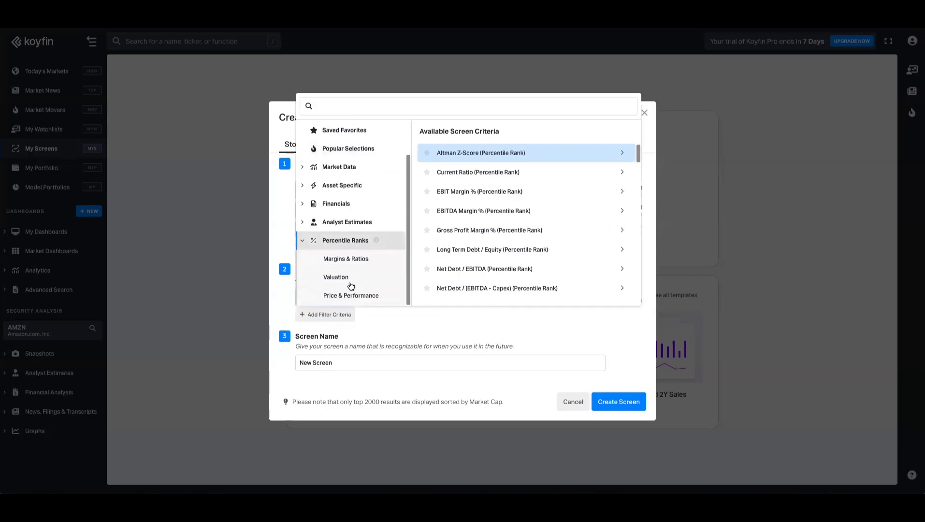
{"action": "left_click", "coordinate": [336, 276]}
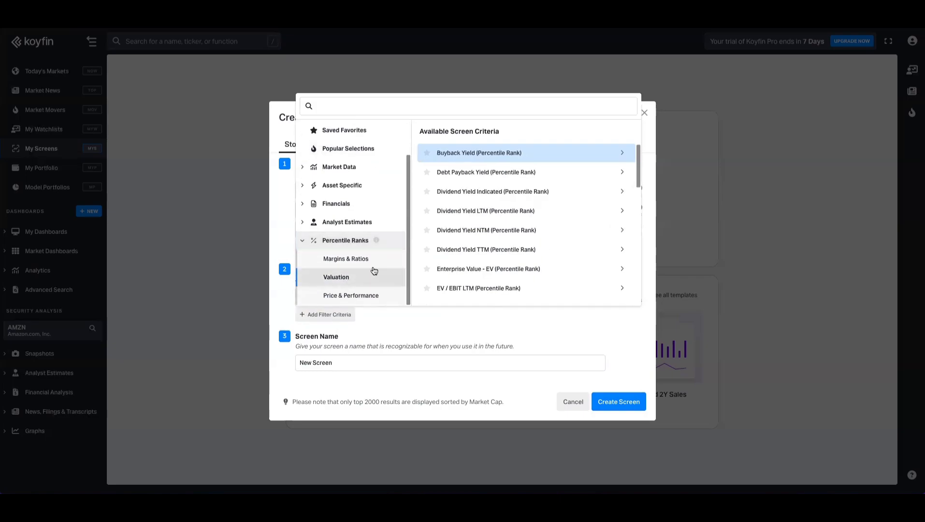
{"action": "scroll", "scroll_direction": "down", "scroll_amount": 3}
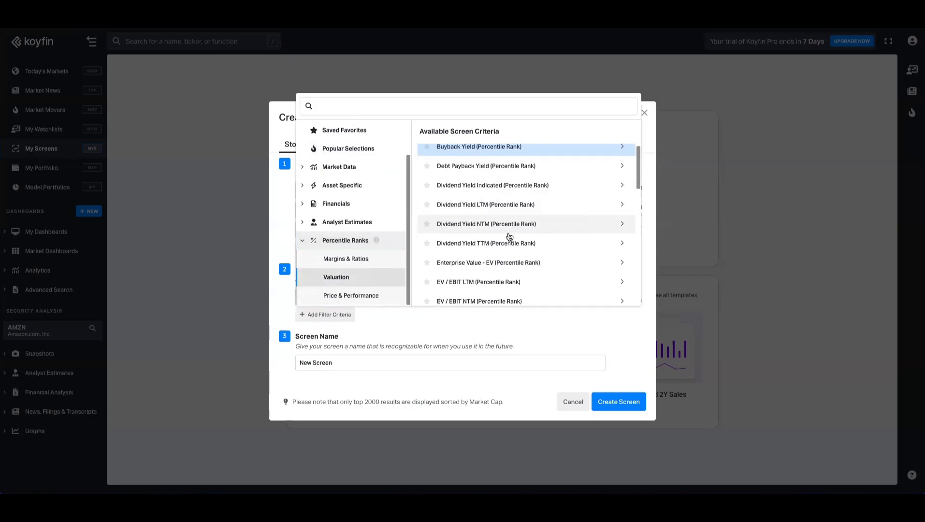
{"action": "scroll", "scroll_direction": "down", "scroll_amount": 3}
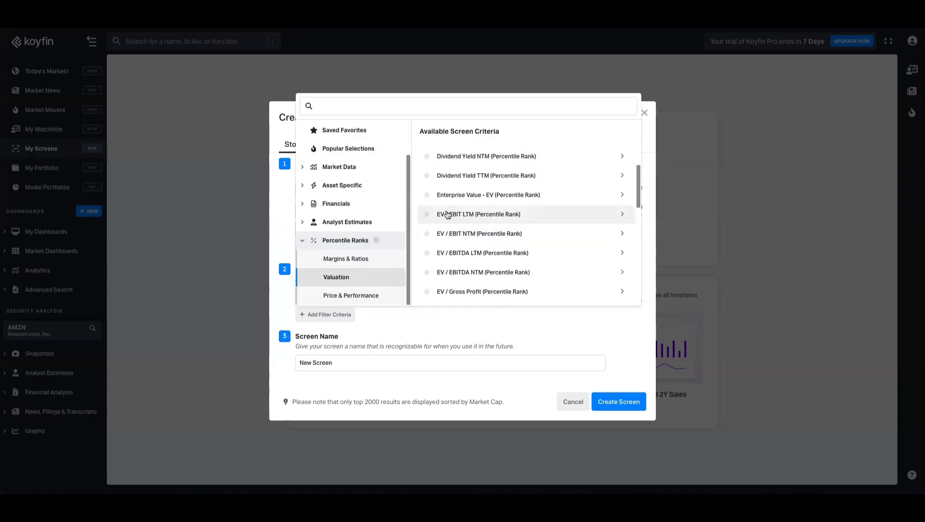
{"action": "mouse_move", "coordinate": [486, 234]}
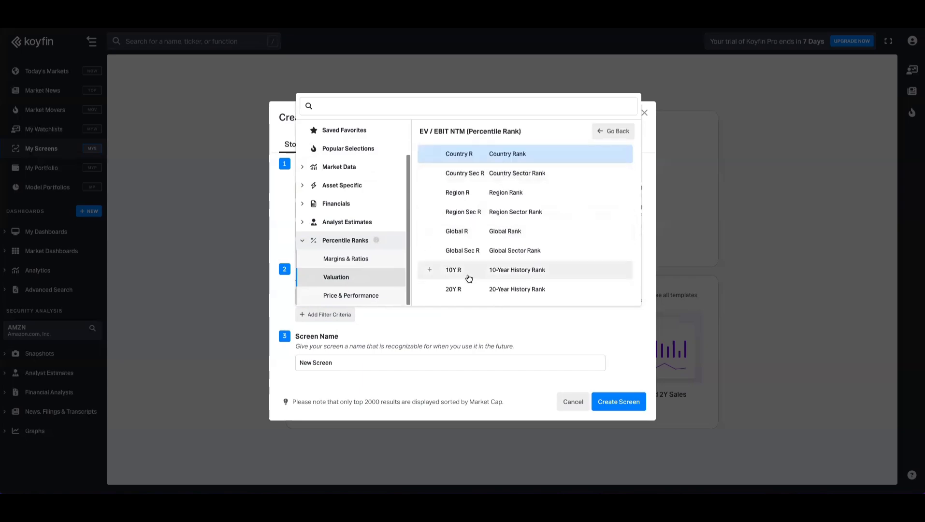
{"action": "mouse_move", "coordinate": [488, 173]}
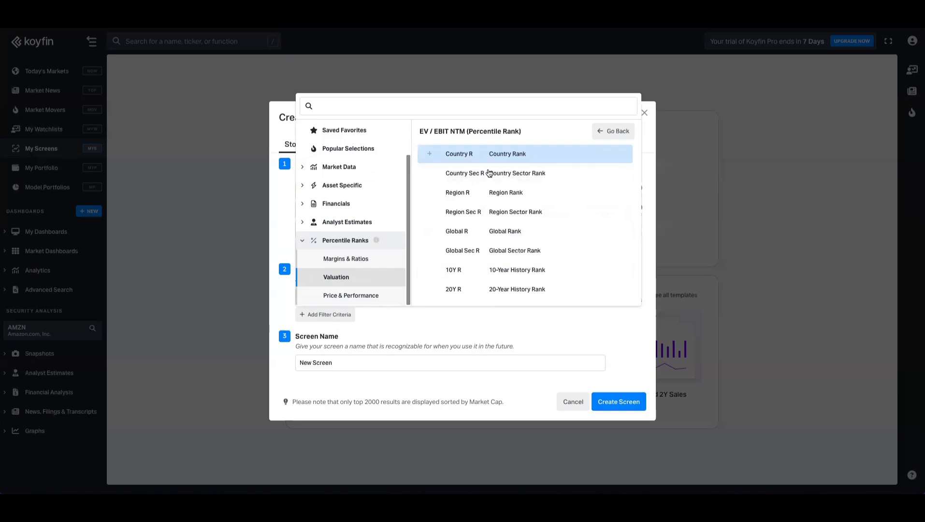
{"action": "mouse_move", "coordinate": [540, 165]}
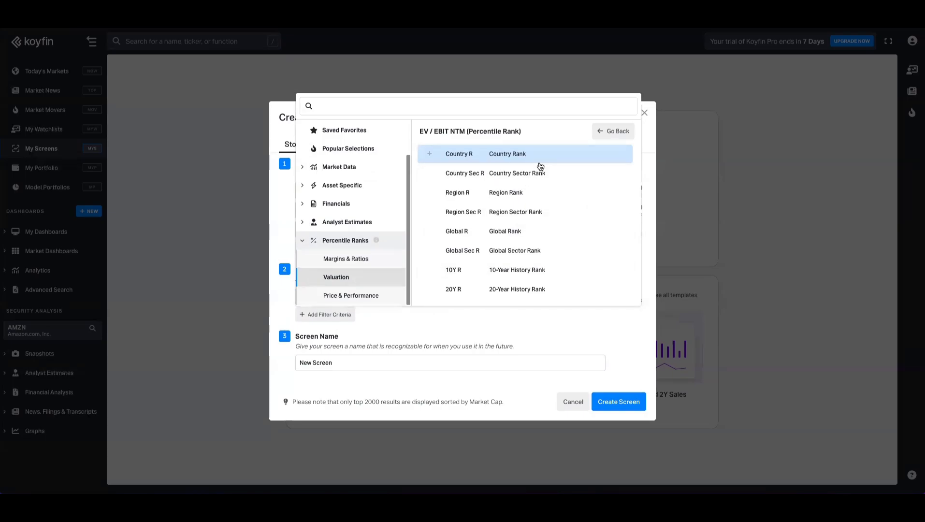
{"action": "mouse_move", "coordinate": [542, 194]}
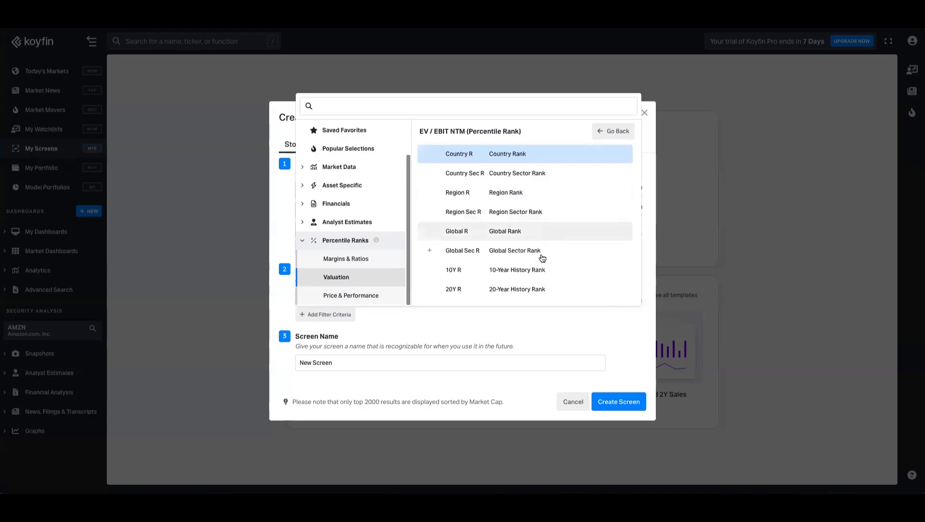
{"action": "mouse_move", "coordinate": [521, 269]}
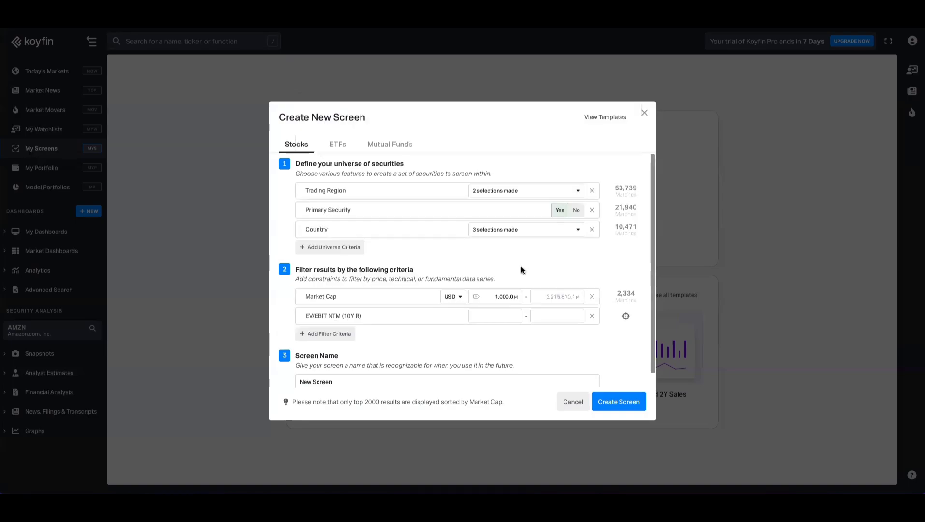
Add a P/E NTM 10-Year History Rank filter from Percentile Ranks > Valuation
{"action": "left_click", "coordinate": [325, 333]}
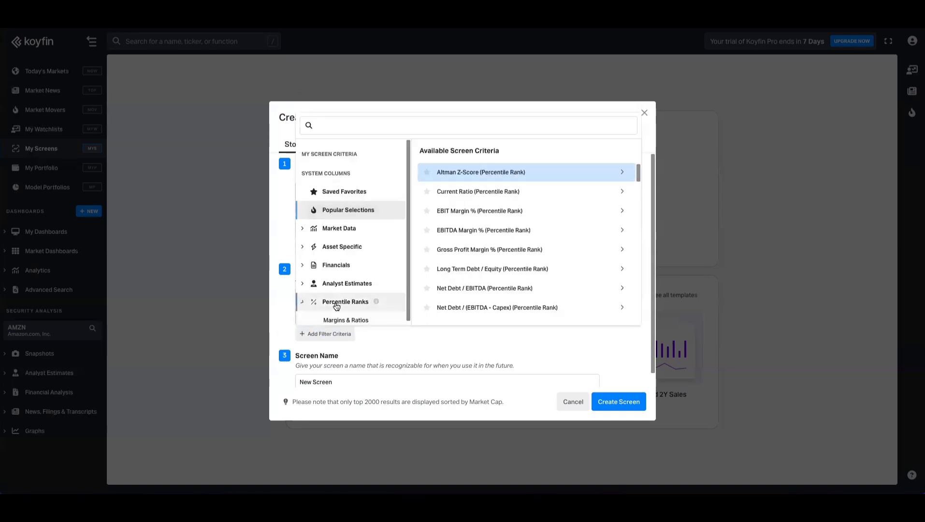
{"action": "left_click", "coordinate": [345, 301]}
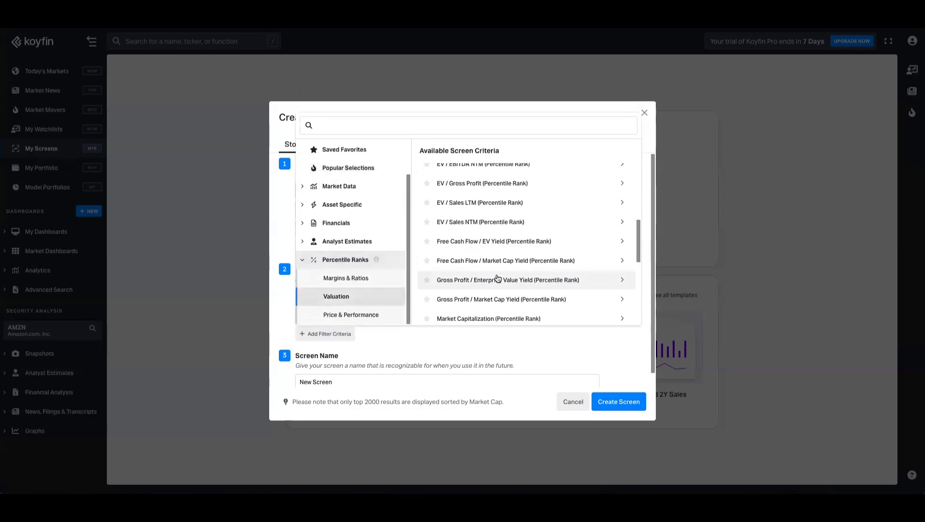
{"action": "scroll", "scroll_direction": "down", "scroll_amount": 3}
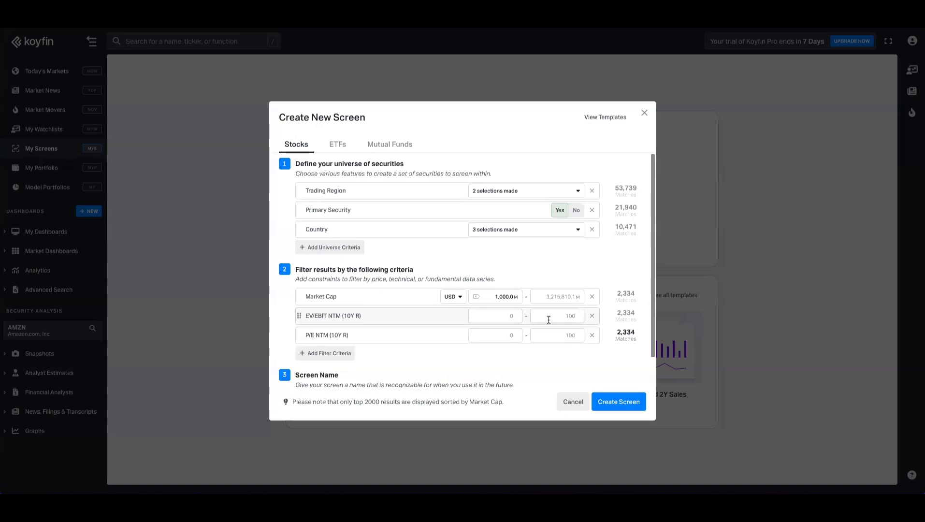
Cap the P/E NTM (10Y R) rank filter at a maximum of 10
{"action": "left_click", "coordinate": [556, 335]}
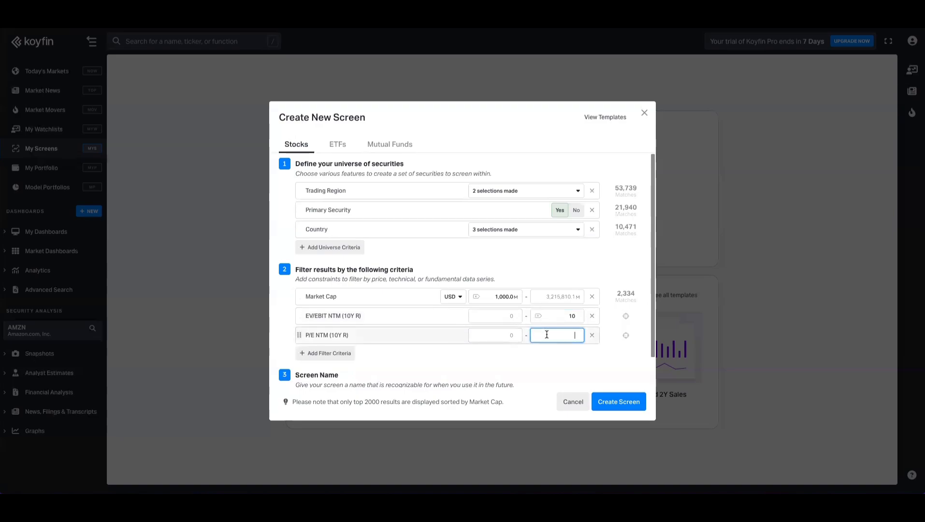
{"action": "type", "text": "10"}
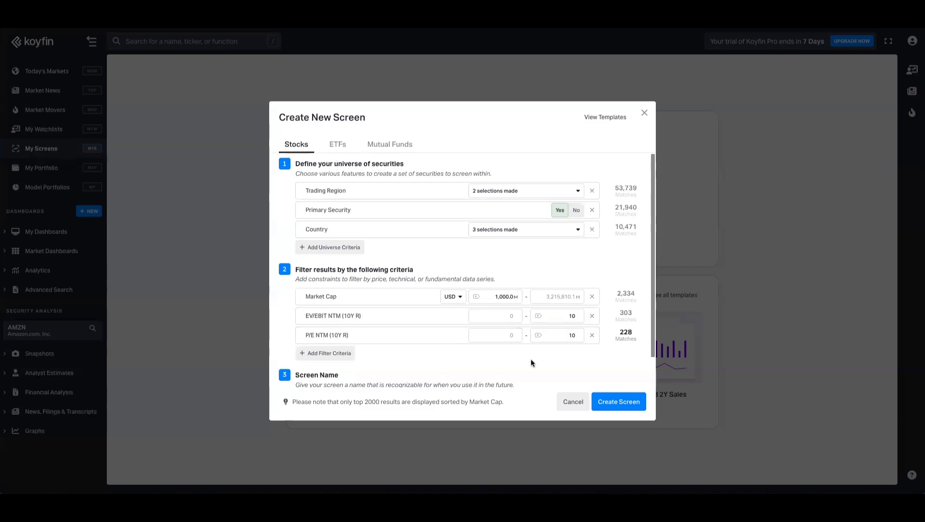
{"action": "mouse_move", "coordinate": [393, 335]}
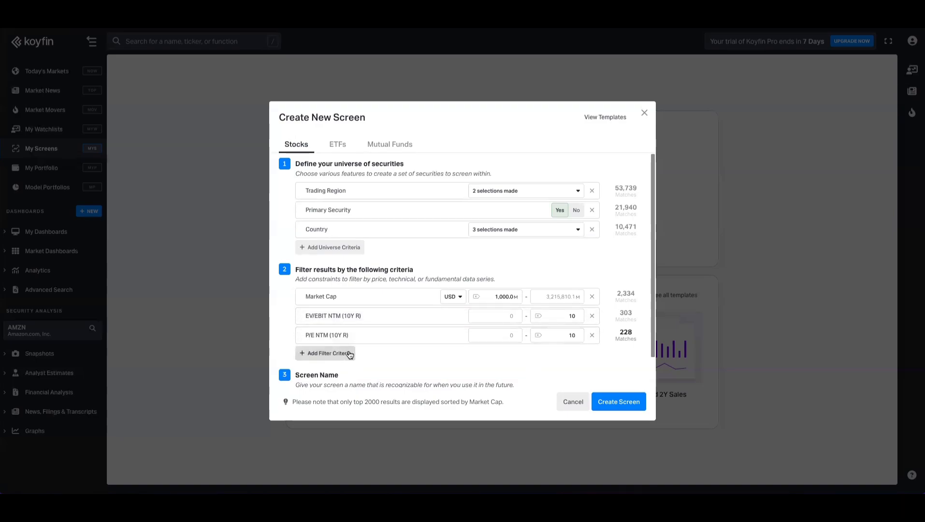
Add EBIT Margin % and Gross Profit Margin % 10-year history rank filters from Percentile Ranks
{"action": "left_click", "coordinate": [325, 353]}
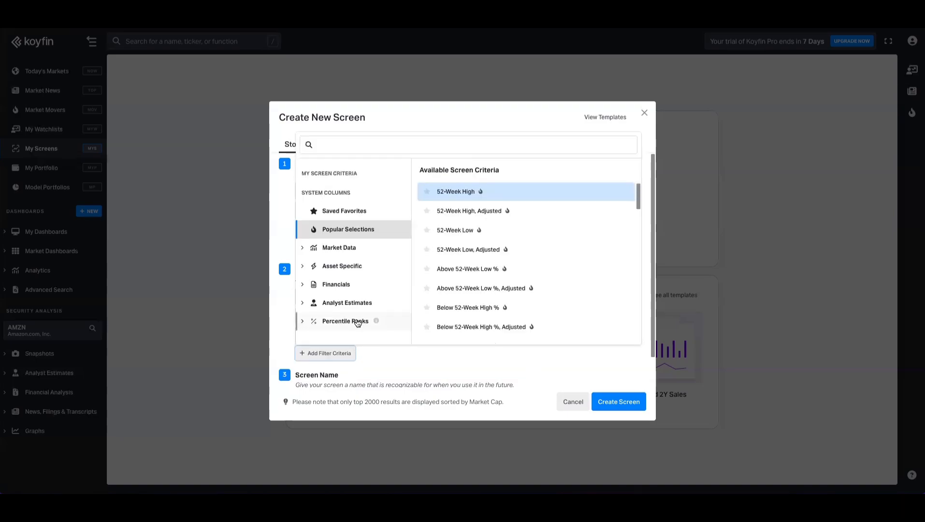
{"action": "left_click", "coordinate": [344, 321]}
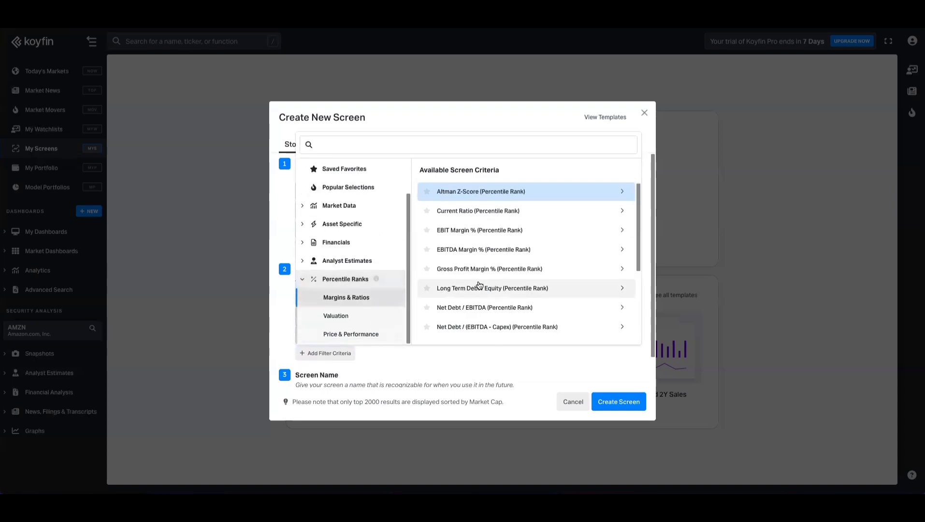
{"action": "mouse_move", "coordinate": [528, 230]}
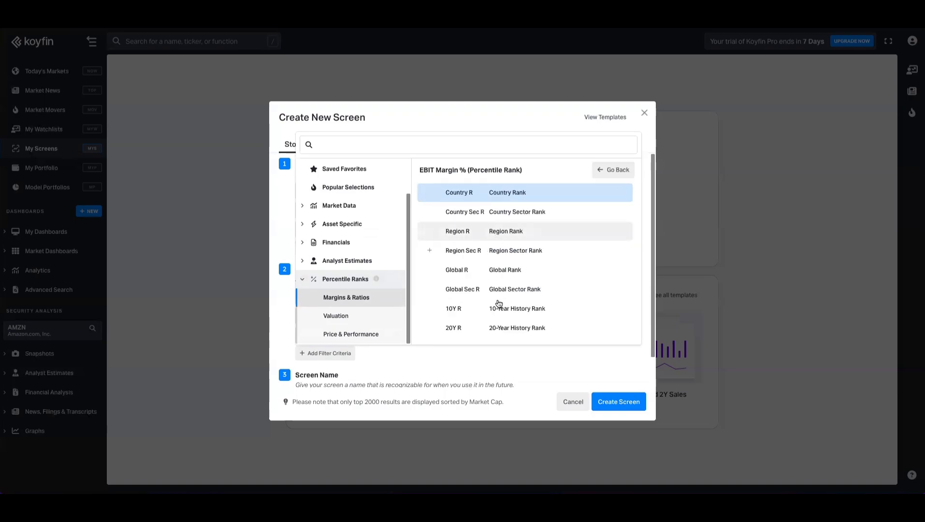
{"action": "left_click", "coordinate": [453, 308]}
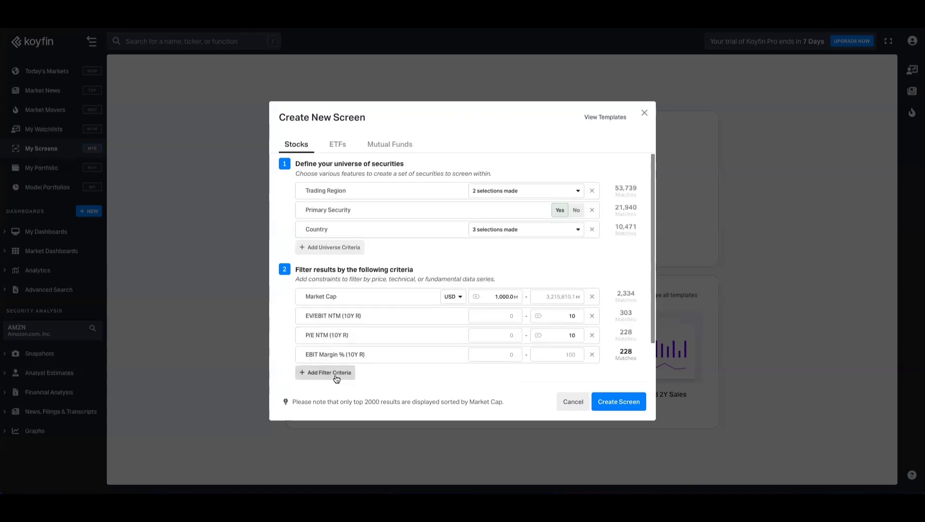
{"action": "left_click", "coordinate": [325, 372]}
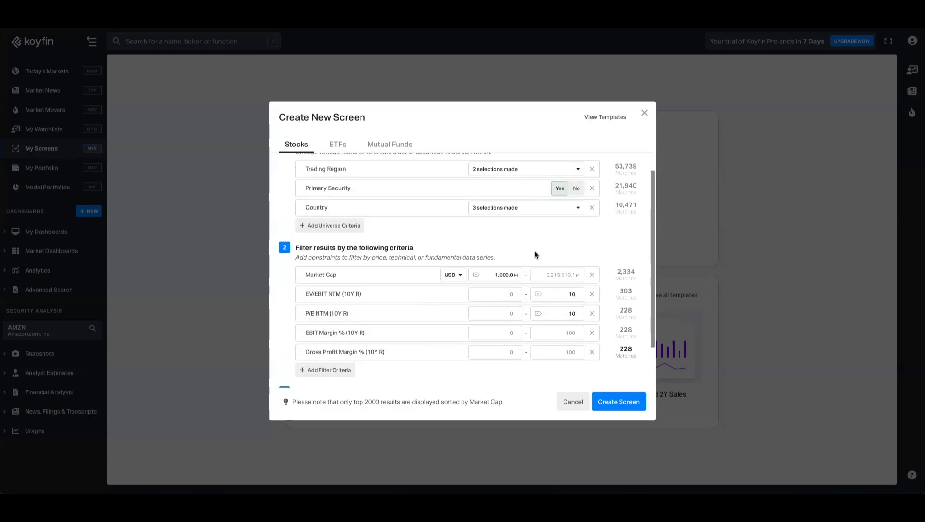
{"action": "mouse_move", "coordinate": [506, 333]}
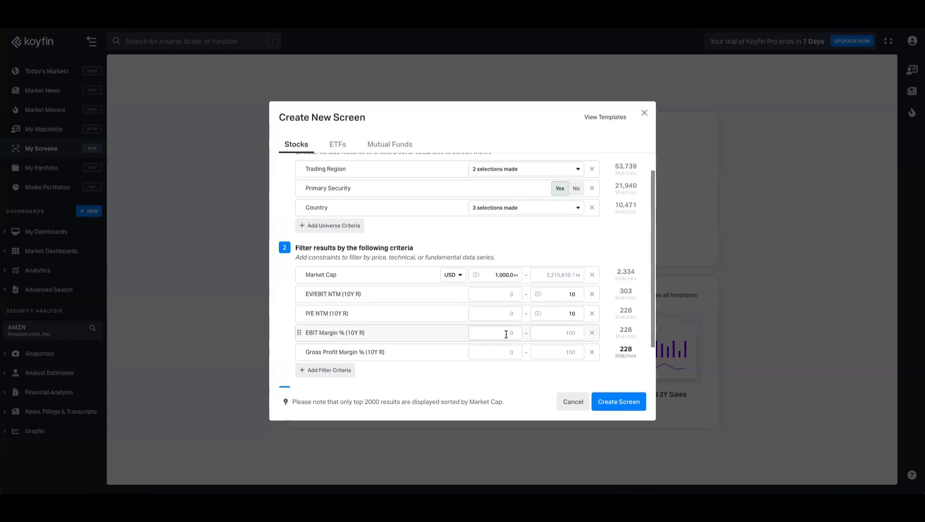
Set both margin rank minimums to 70 and create screen 'Percentile Ranks Low PE and EV/EBIT with High EBIT and Gross Margin'
{"action": "left_click", "coordinate": [494, 333]}
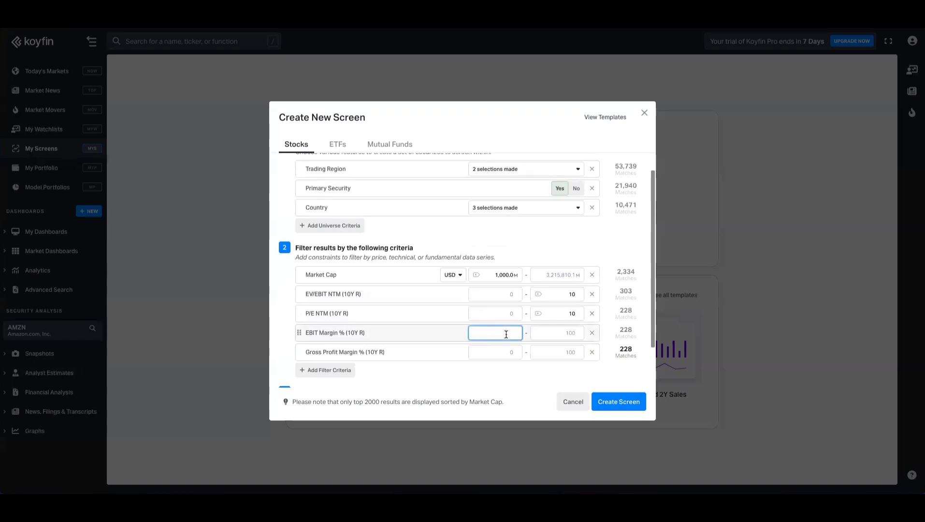
{"action": "type", "text": "70"}
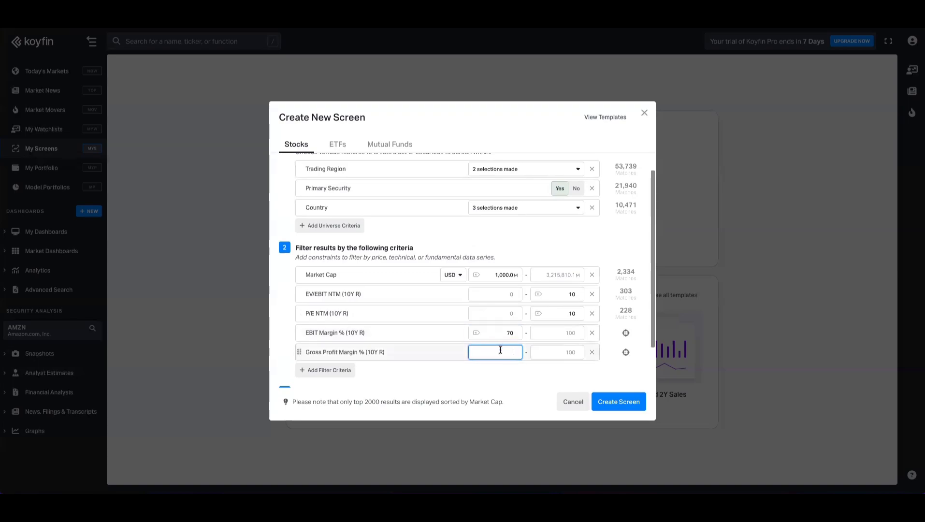
{"action": "type", "text": "70"}
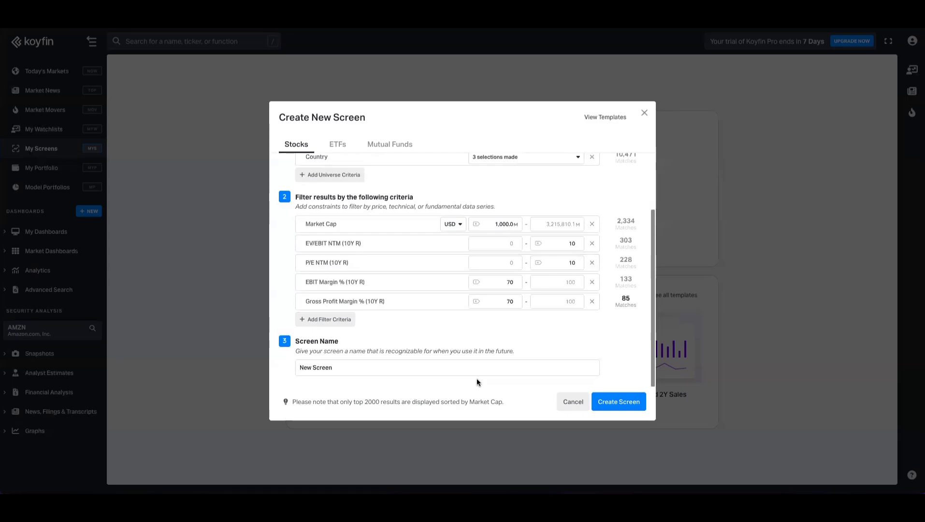
{"action": "type", "text": "Percentile Ranks Low PE and EV/EBIT with High EBIT and Gross Margin"}
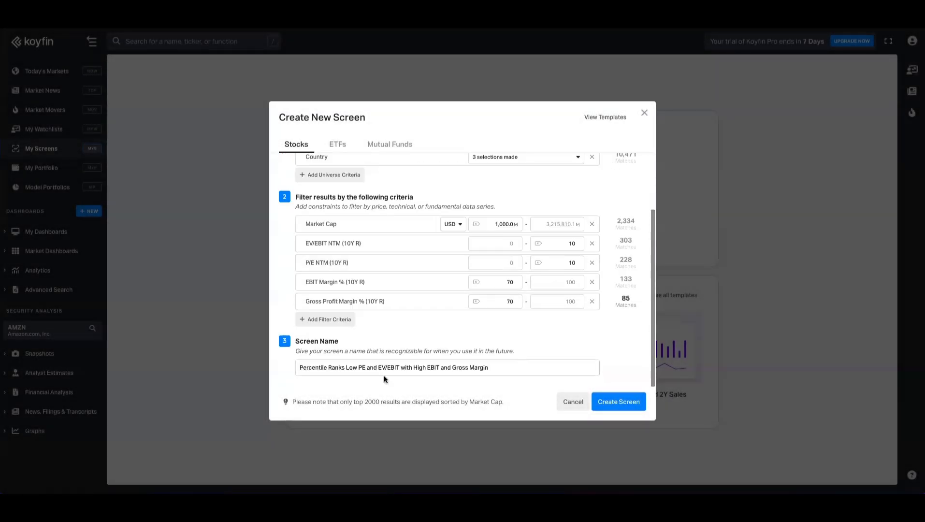
{"action": "left_click", "coordinate": [618, 402]}
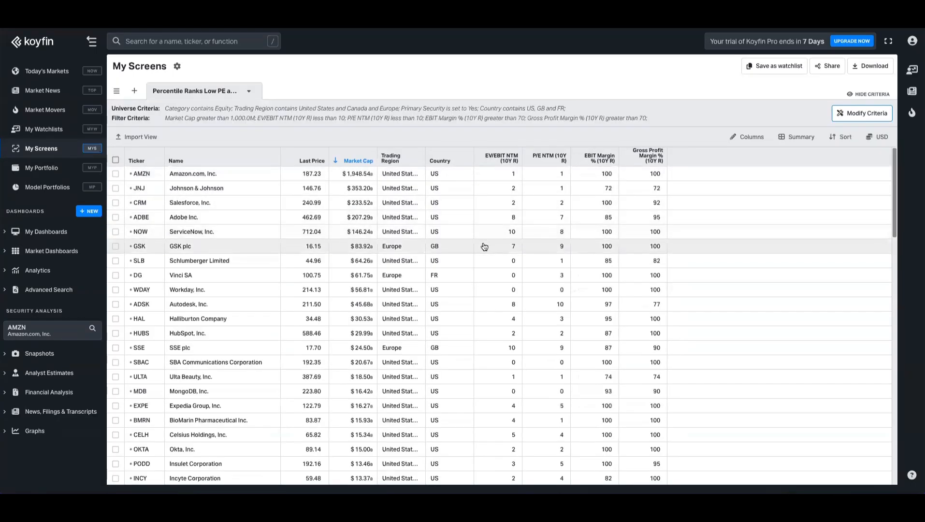
Scroll the screen results and bring up the results table's Column Selection
{"action": "scroll", "scroll_direction": "down", "scroll_amount": 3}
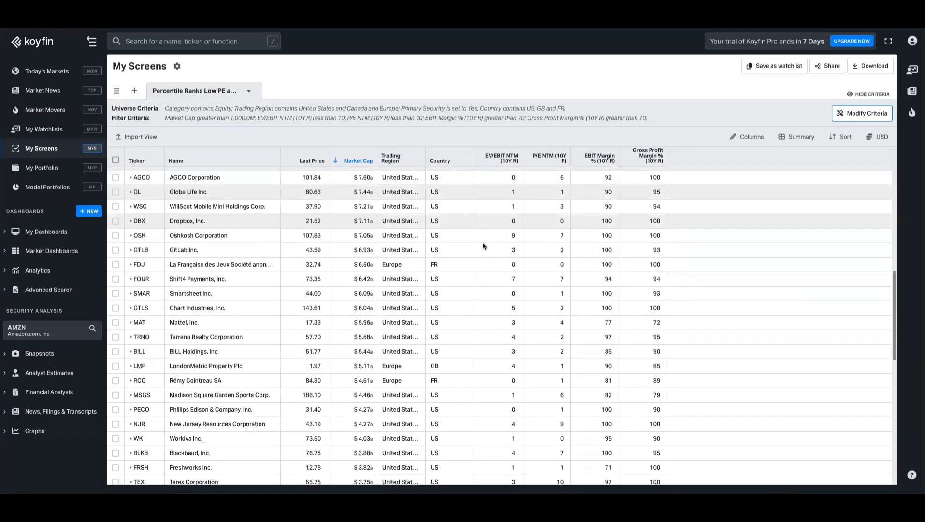
{"action": "left_click", "coordinate": [748, 137]}
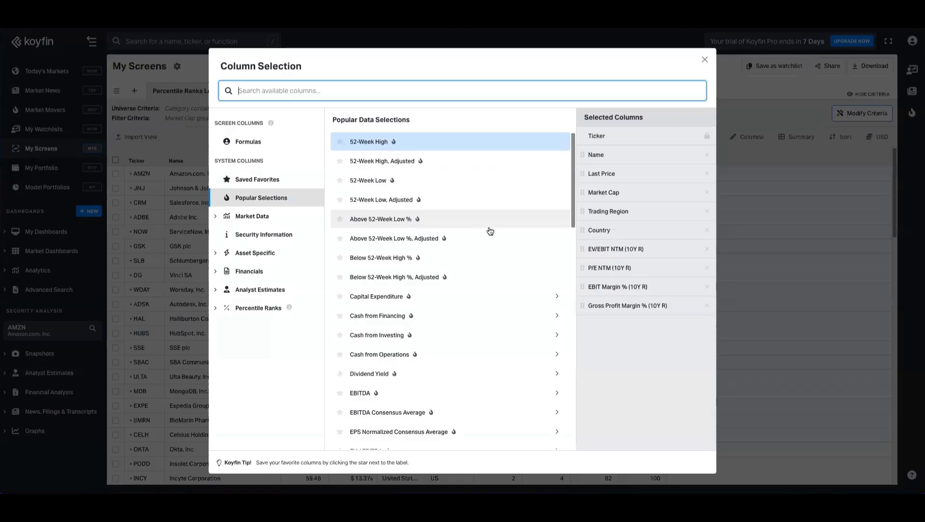
Apply Gross, EBIT, Net and FCF Margin plus five-year revenue and EBIT CAGR columns
{"action": "left_click", "coordinate": [703, 59]}
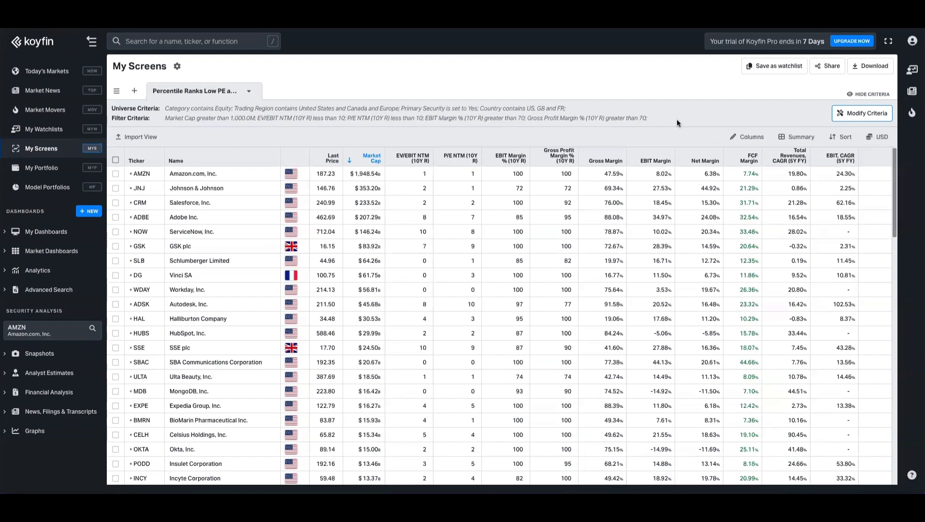
{"action": "mouse_move", "coordinate": [651, 164]}
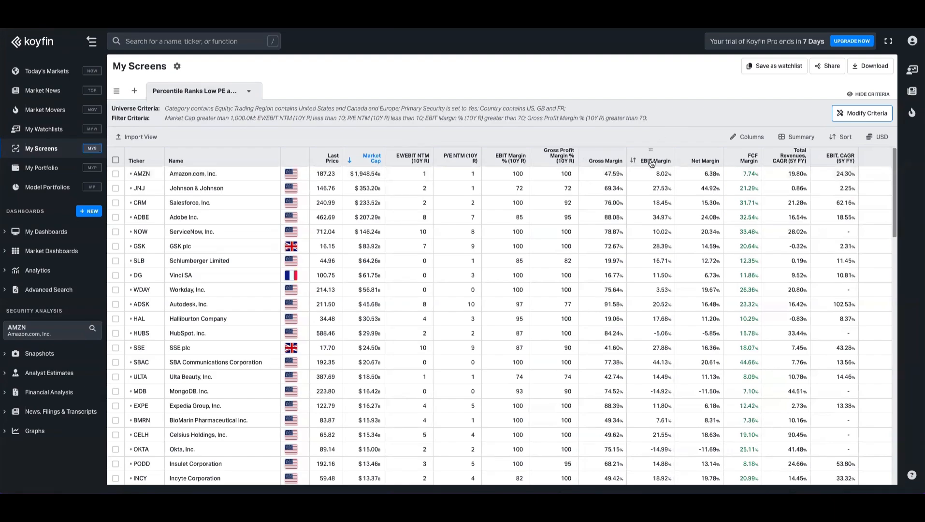
{"action": "mouse_move", "coordinate": [744, 172]}
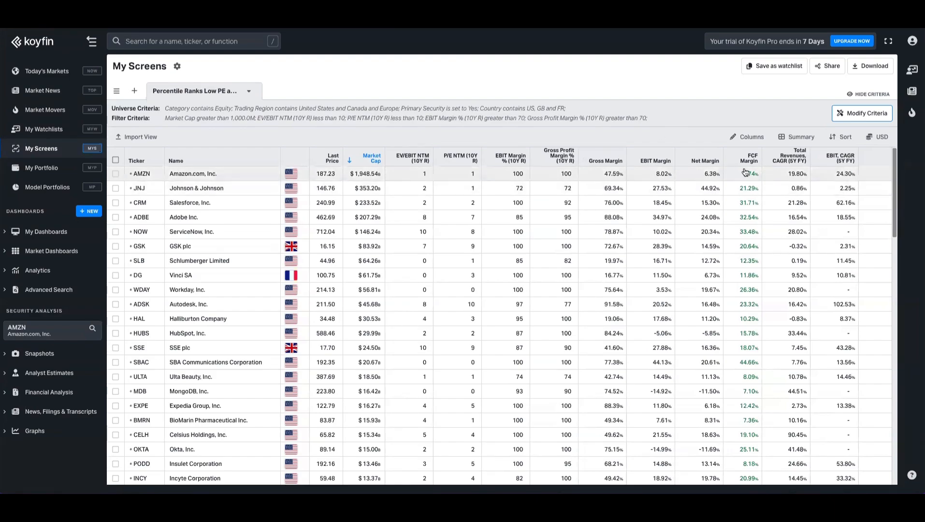
{"action": "mouse_move", "coordinate": [830, 180]}
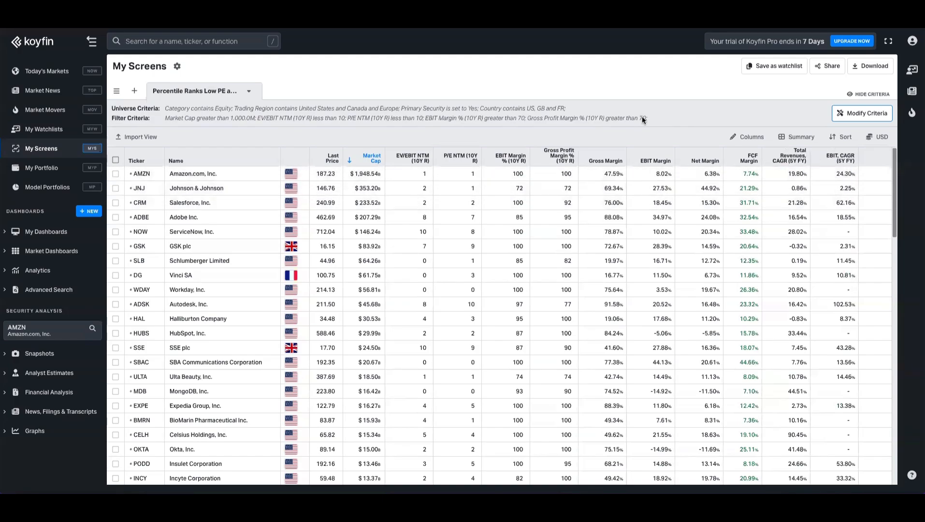
{"action": "left_click", "coordinate": [861, 112]}
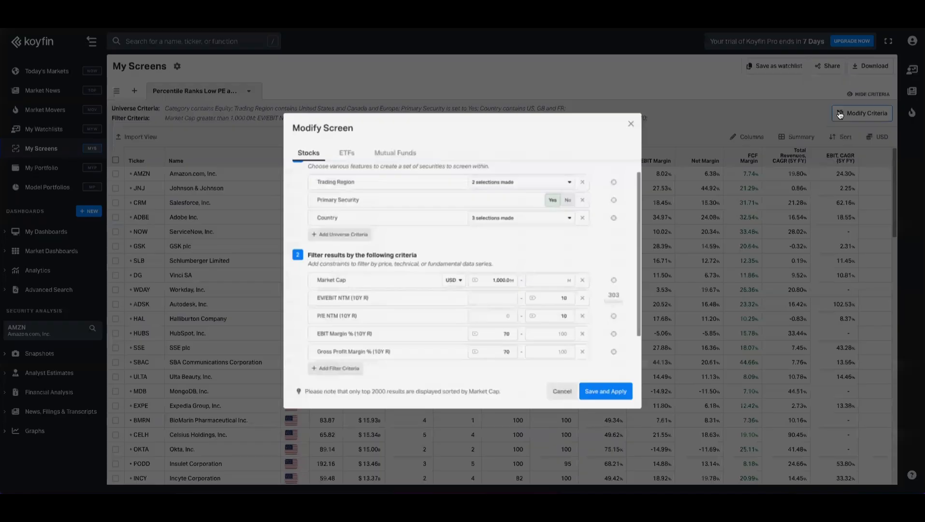
{"action": "scroll", "scroll_direction": "up", "scroll_amount": 3}
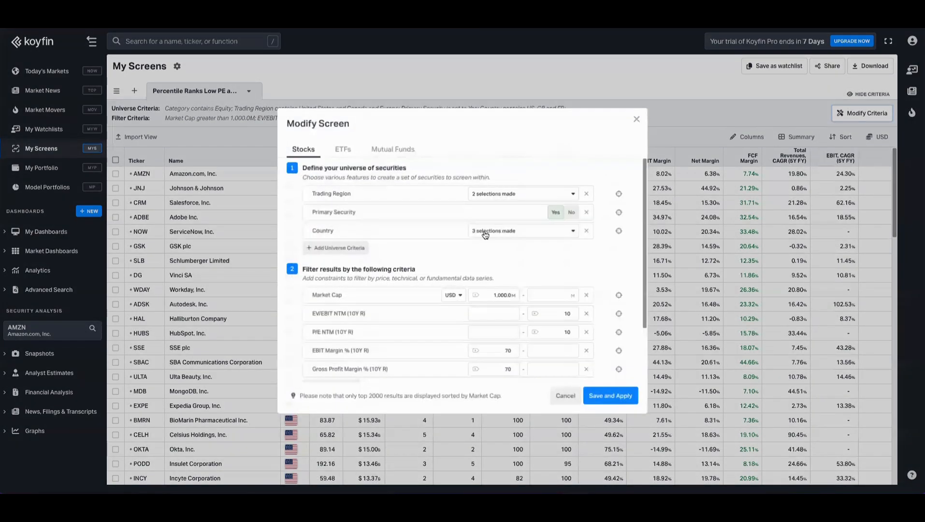
{"action": "scroll", "scroll_direction": "down", "scroll_amount": 3}
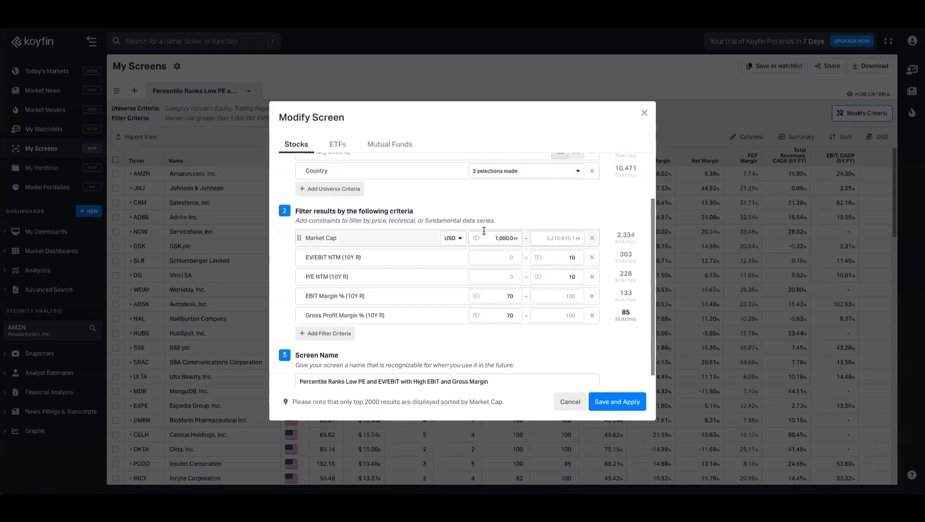
{"action": "left_click", "coordinate": [616, 401]}
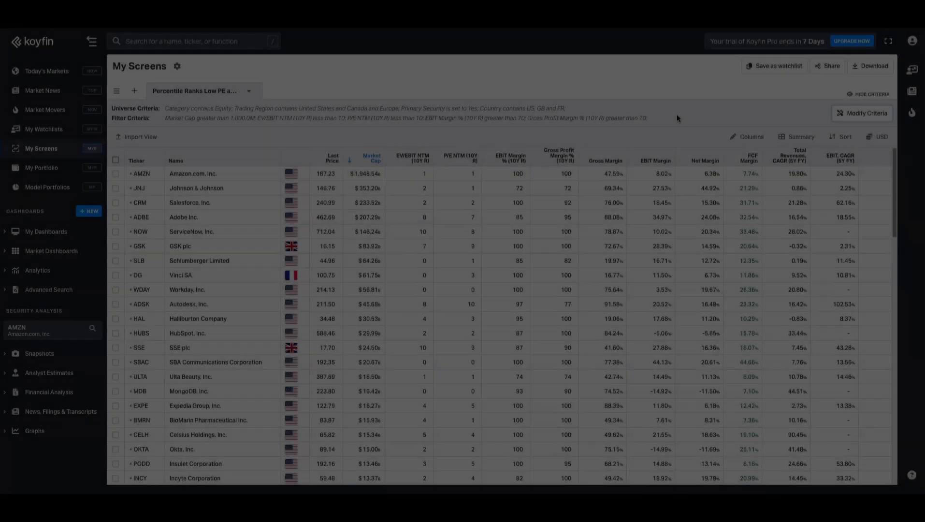